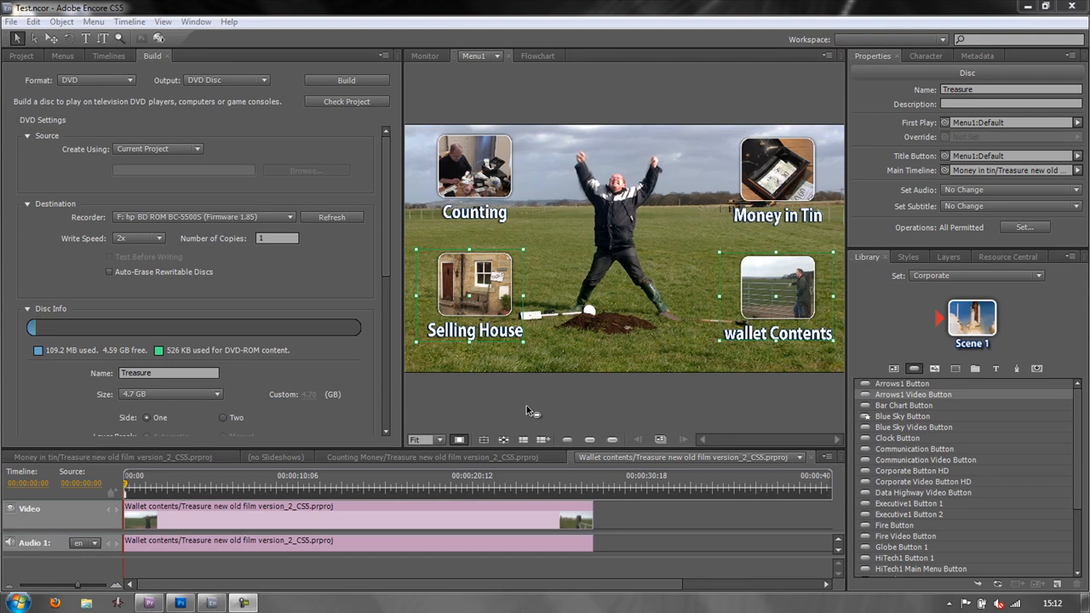
mouse_move(445, 353)
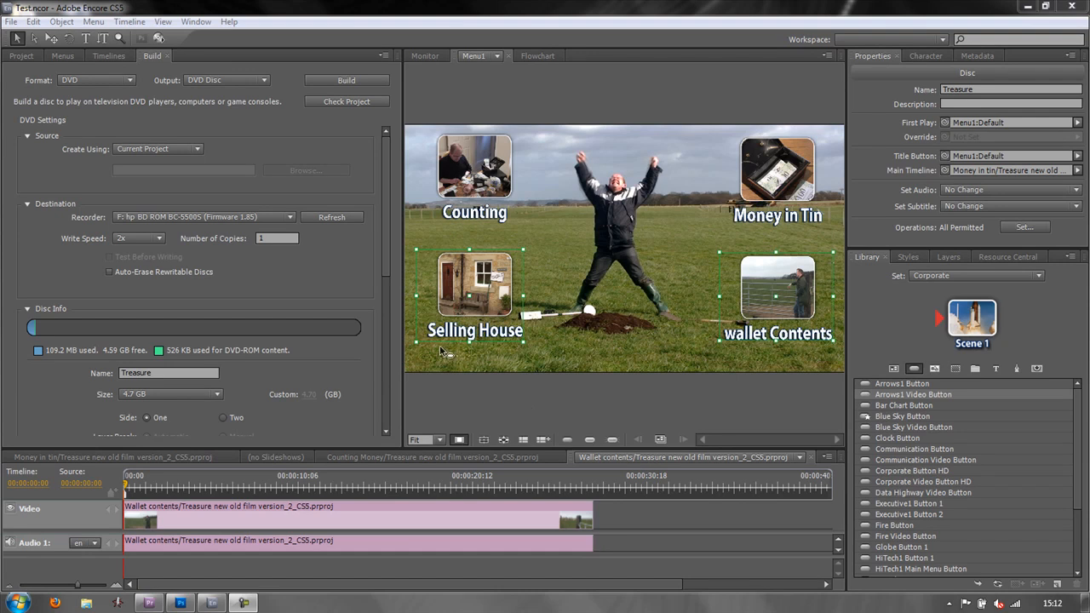
- Show the project's Menus list, which contains only Menu1
click(21, 55)
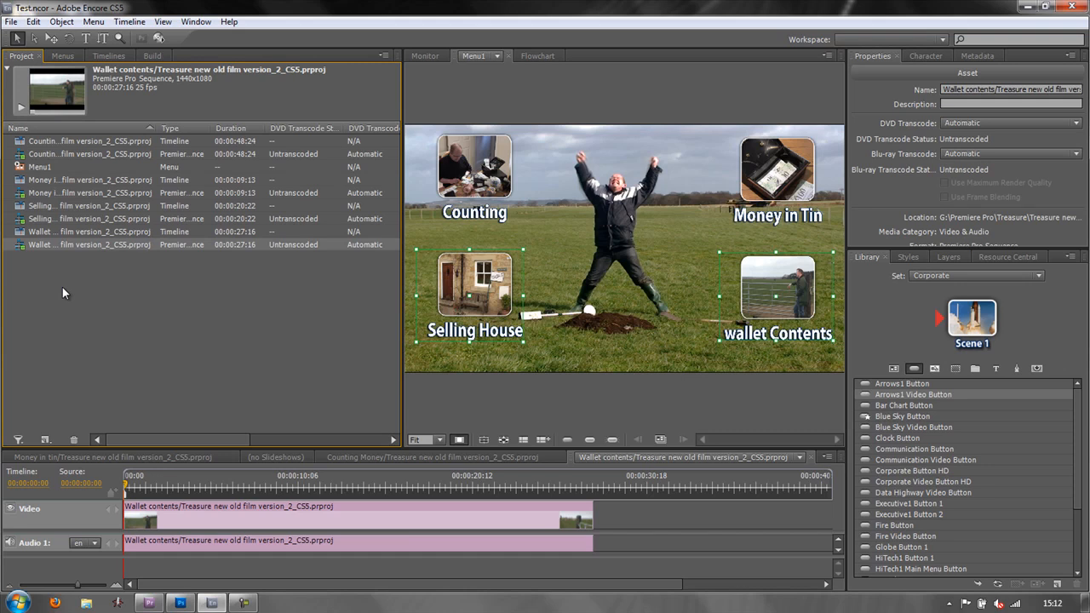
click(62, 56)
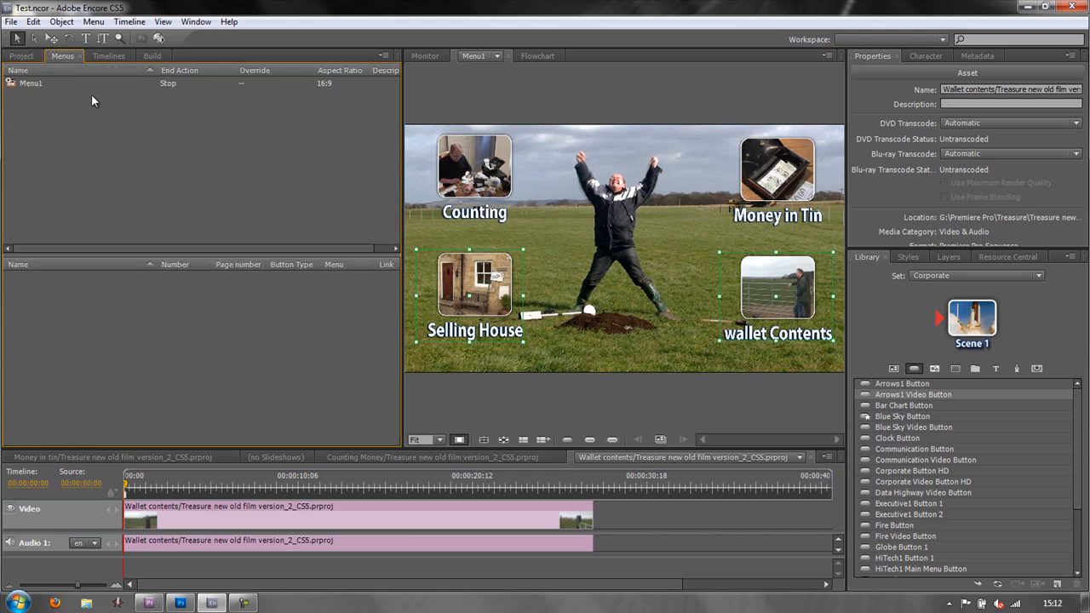
mouse_move(665, 337)
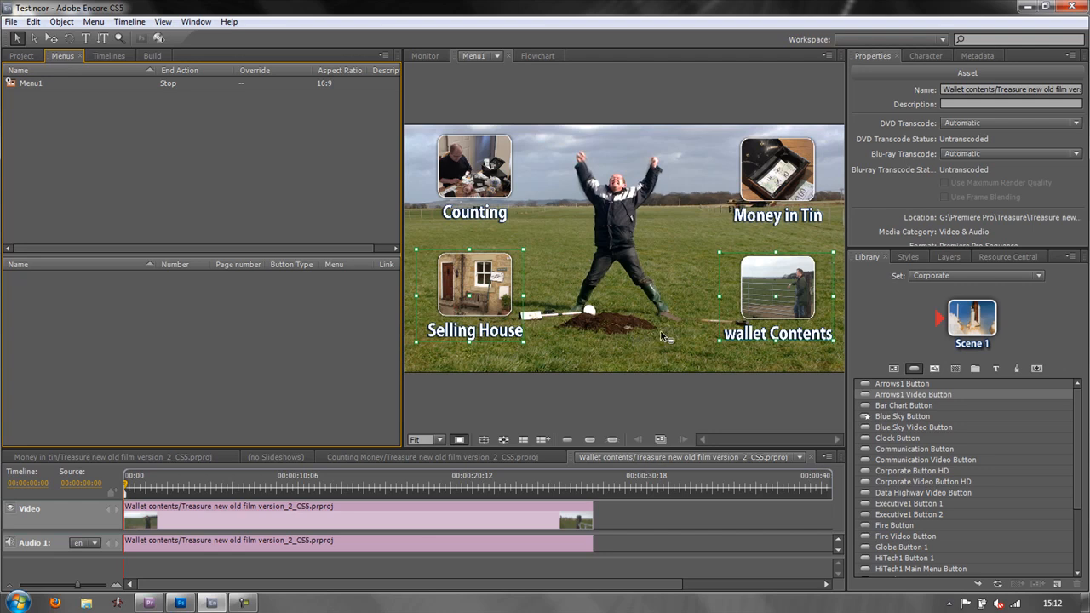
mouse_move(669, 190)
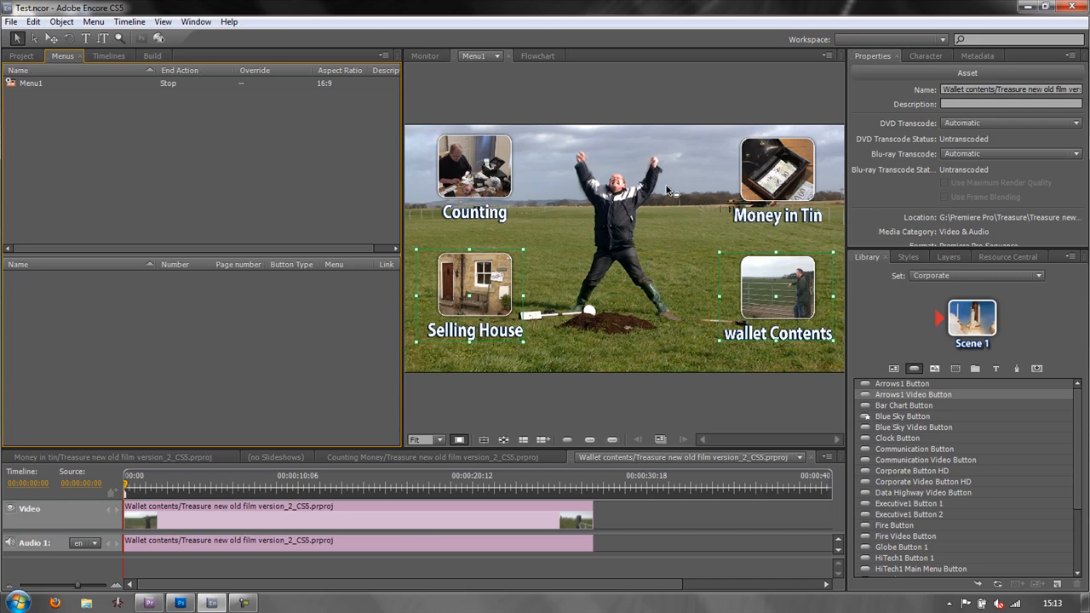
mouse_move(787, 118)
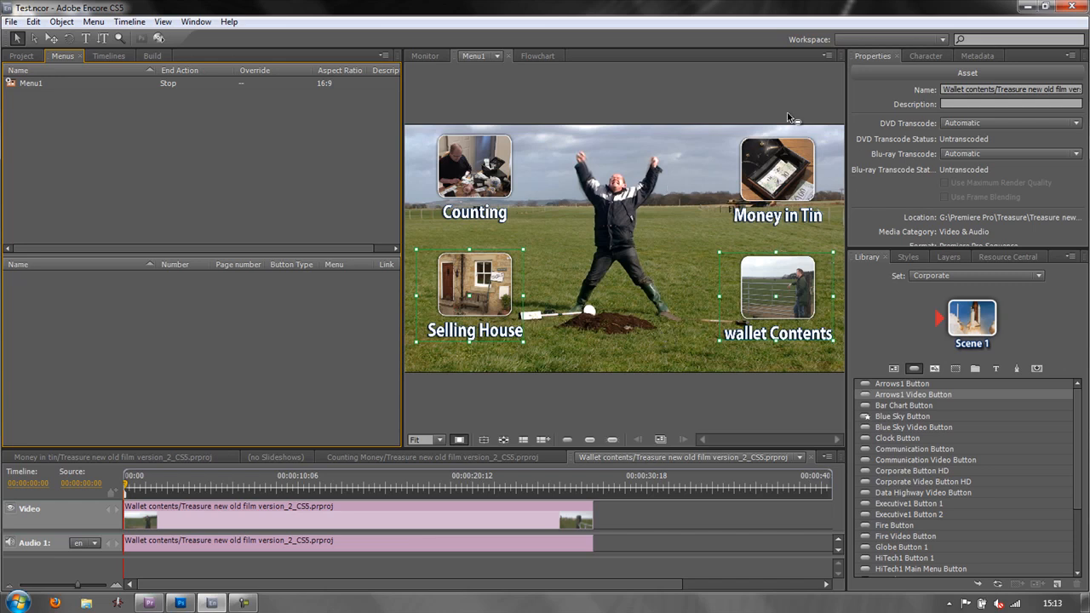
mouse_move(473, 226)
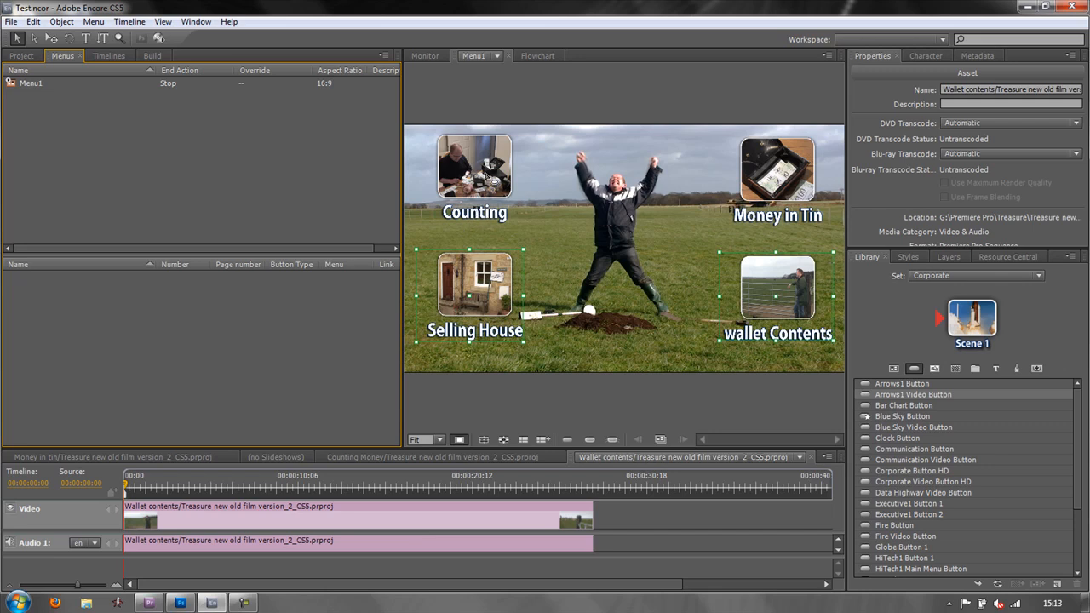
mouse_move(513, 170)
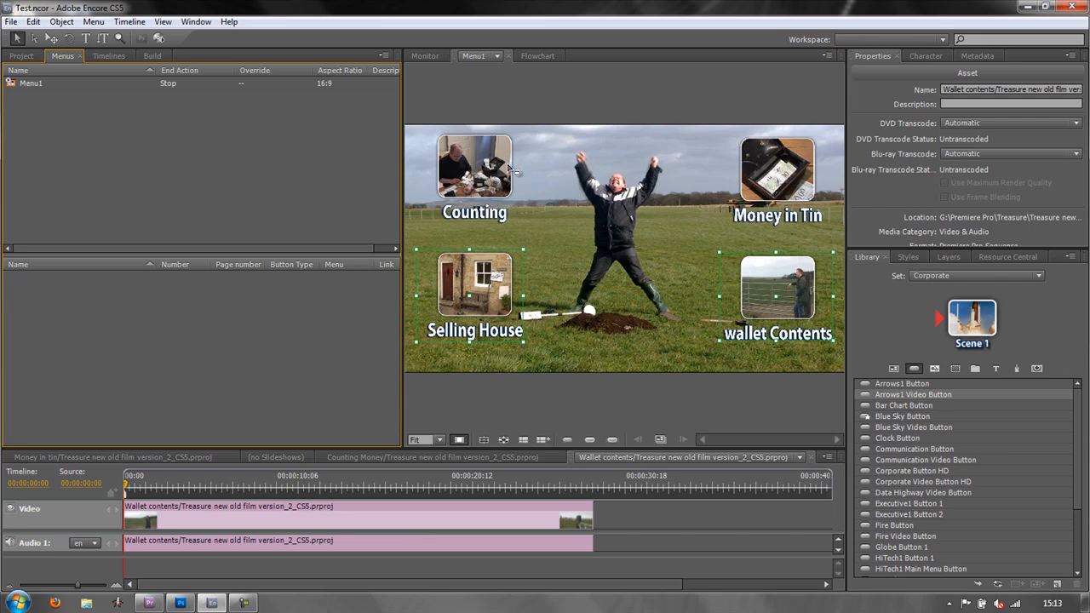
mouse_move(508, 173)
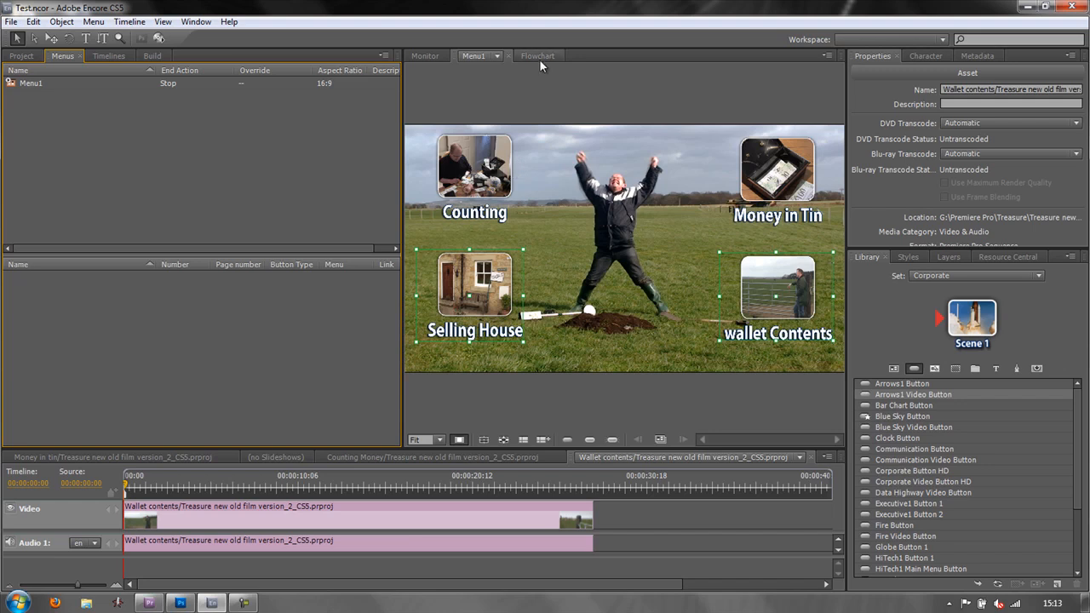
- View the flowchart linking the Treasure disc to Menu1 and its four clip timelines
click(538, 55)
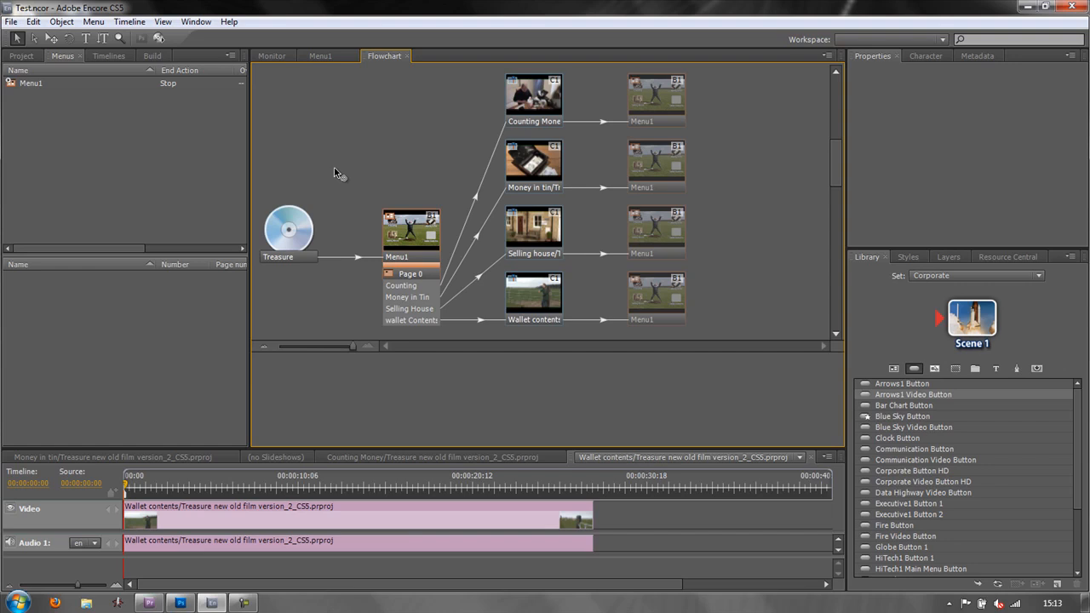
mouse_move(766, 202)
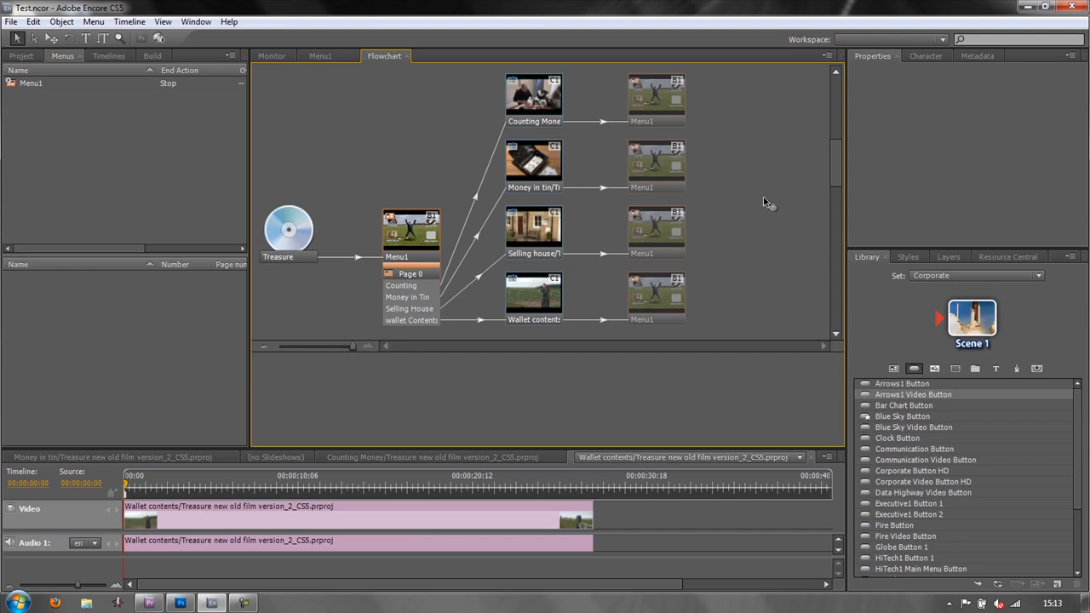
mouse_move(769, 214)
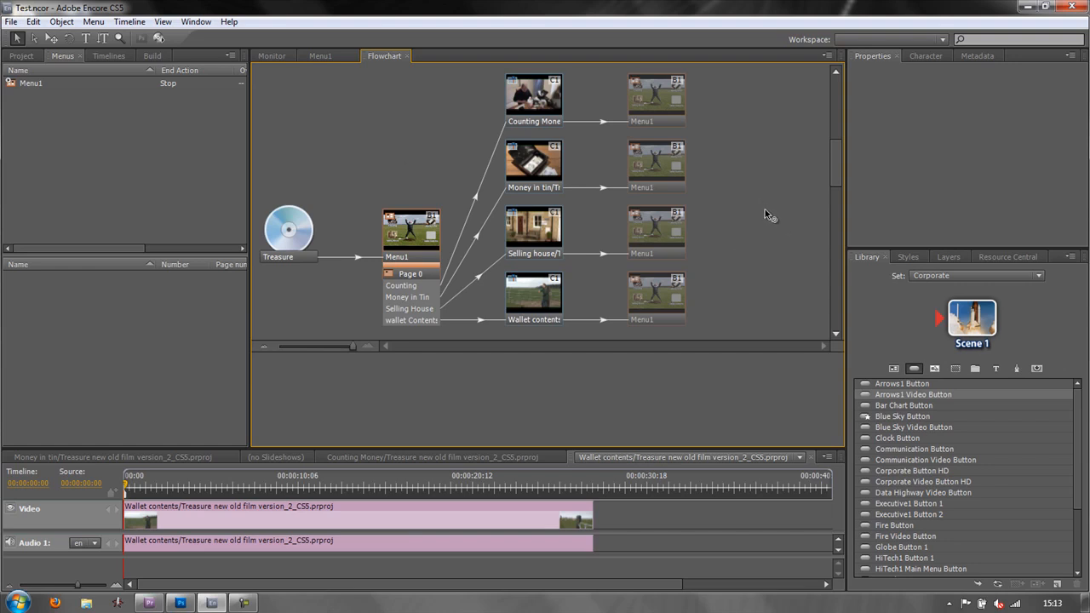
mouse_move(494, 81)
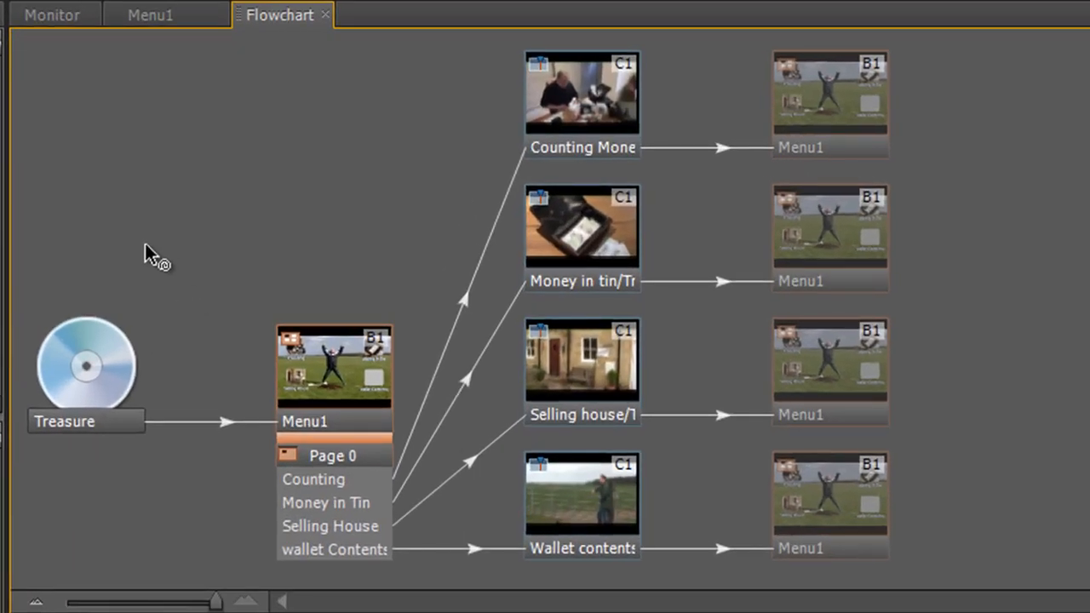
mouse_move(326, 502)
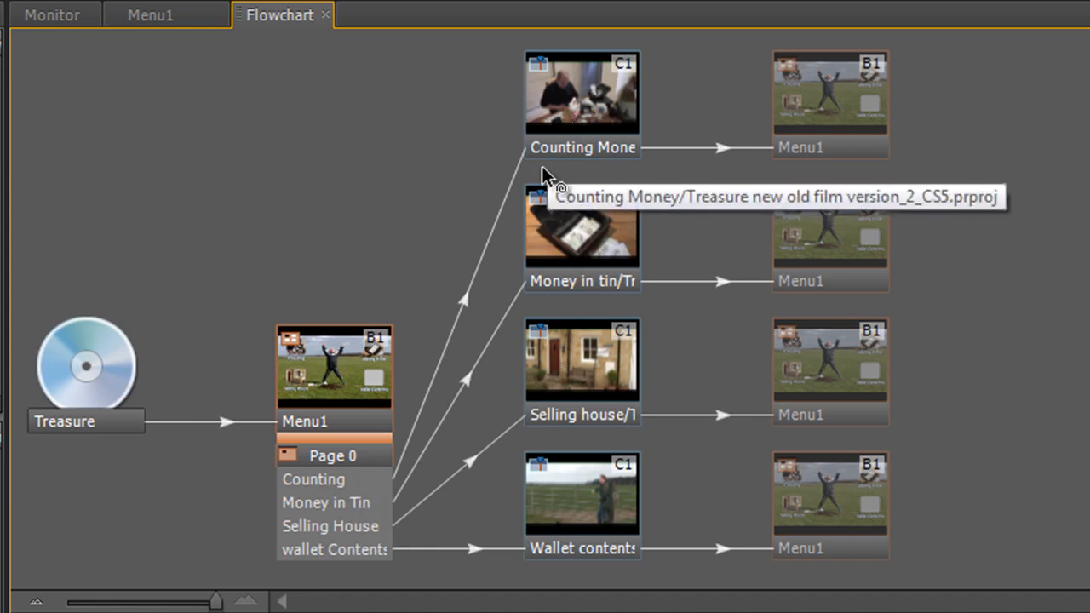
mouse_move(673, 140)
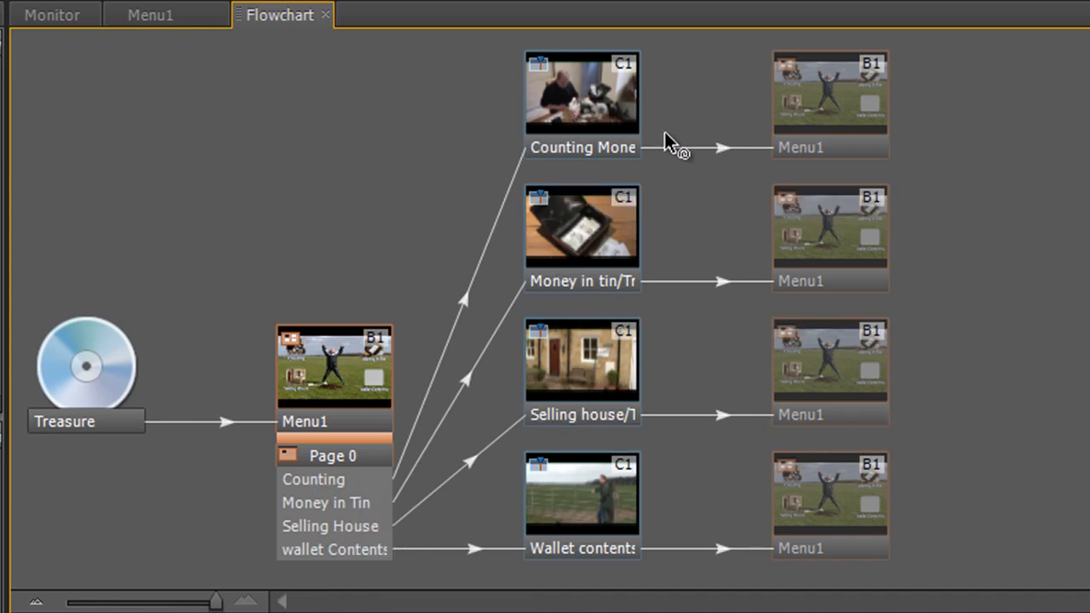
mouse_move(749, 149)
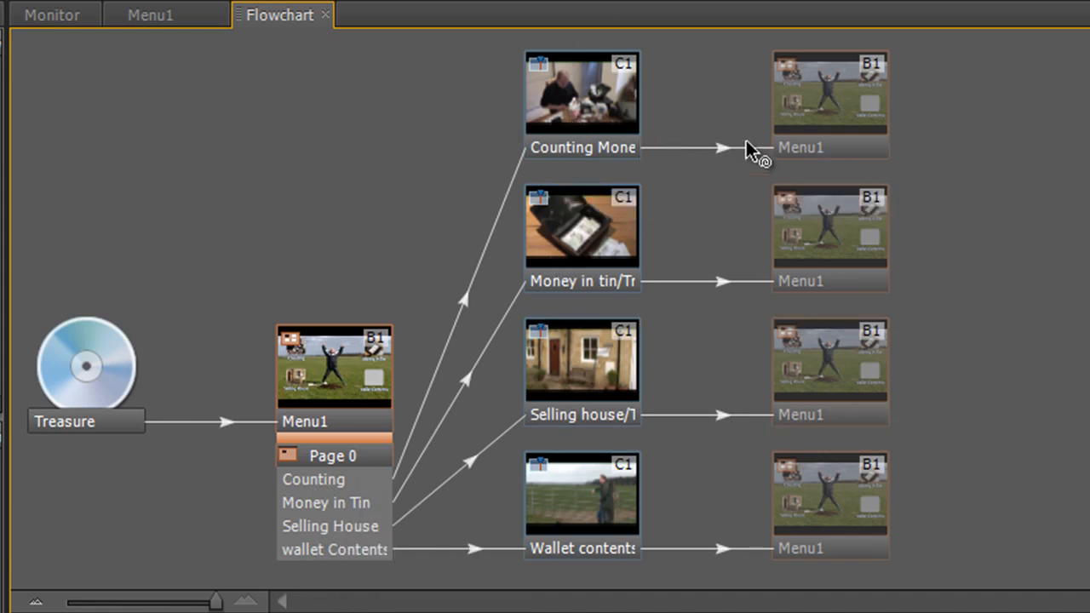
mouse_move(941, 276)
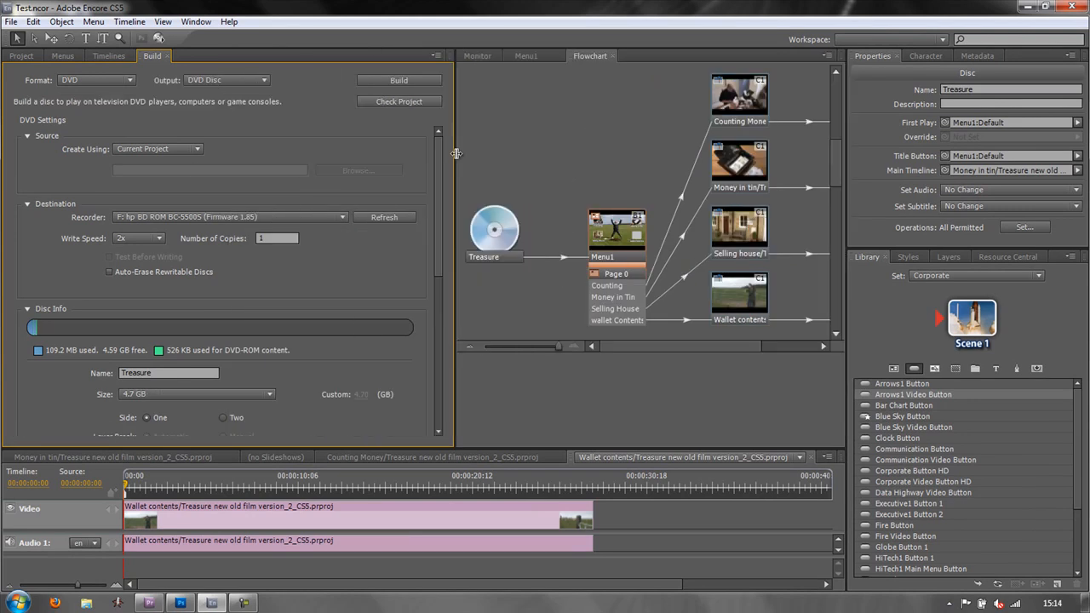
- Widen the Build panel and set it to Flash output from the current project
drag(455, 153, 426, 149)
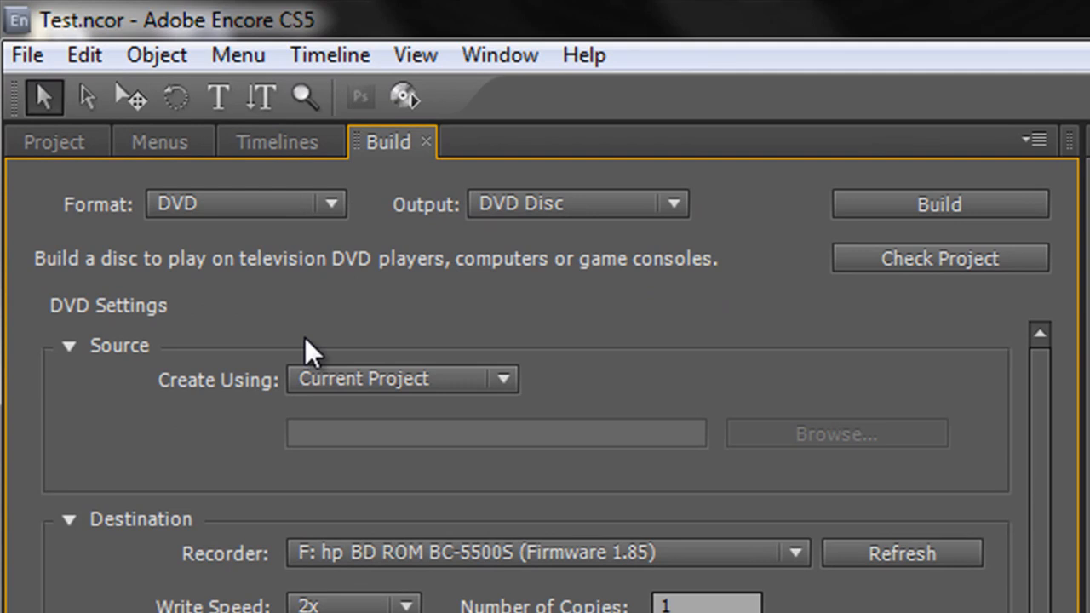
mouse_move(315, 203)
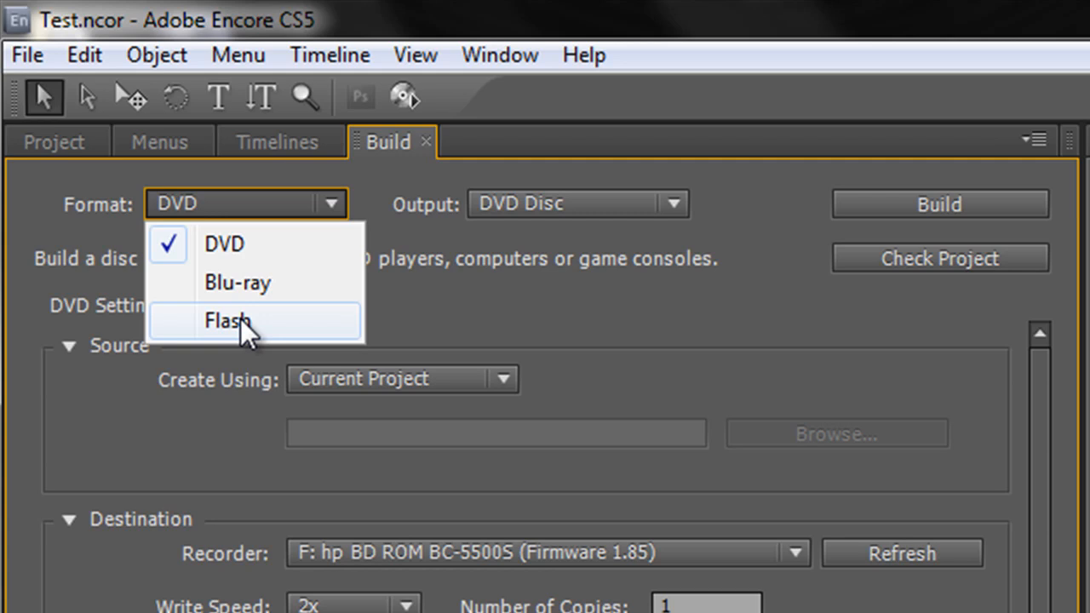
click(228, 321)
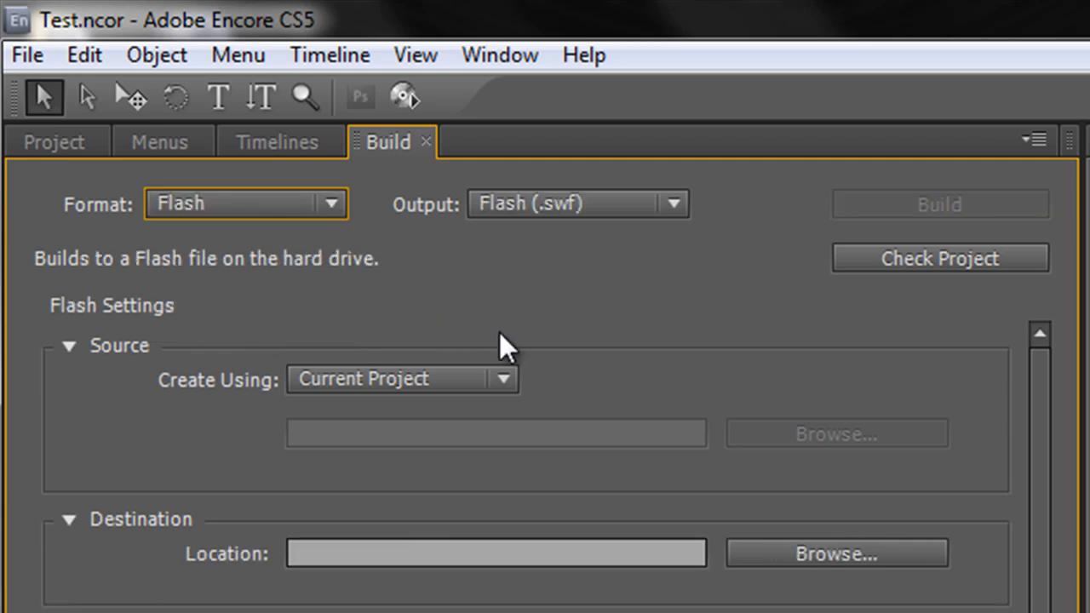
mouse_move(379, 524)
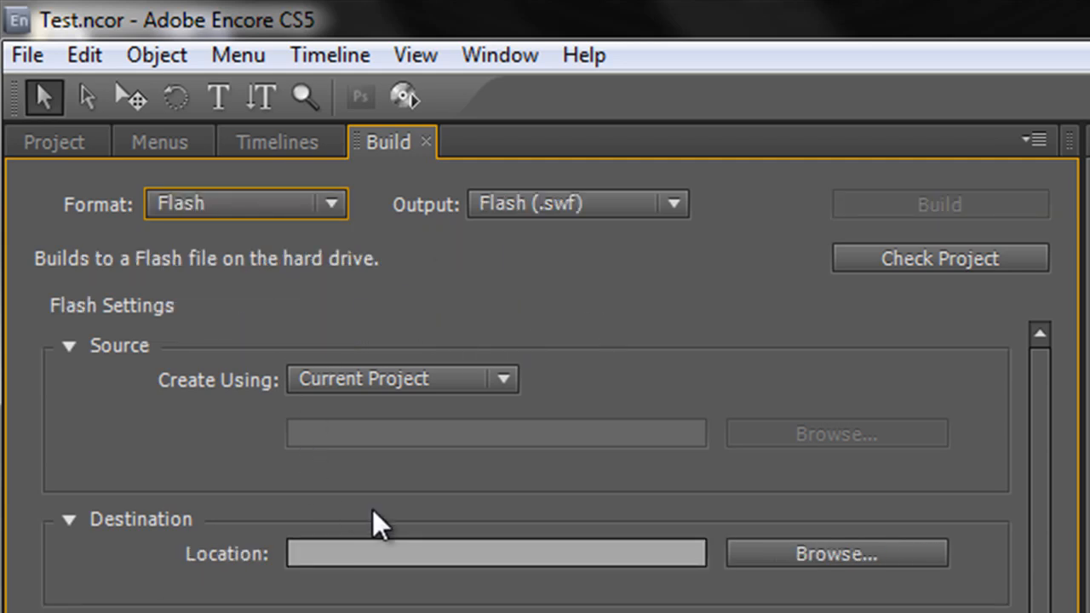
mouse_move(483, 245)
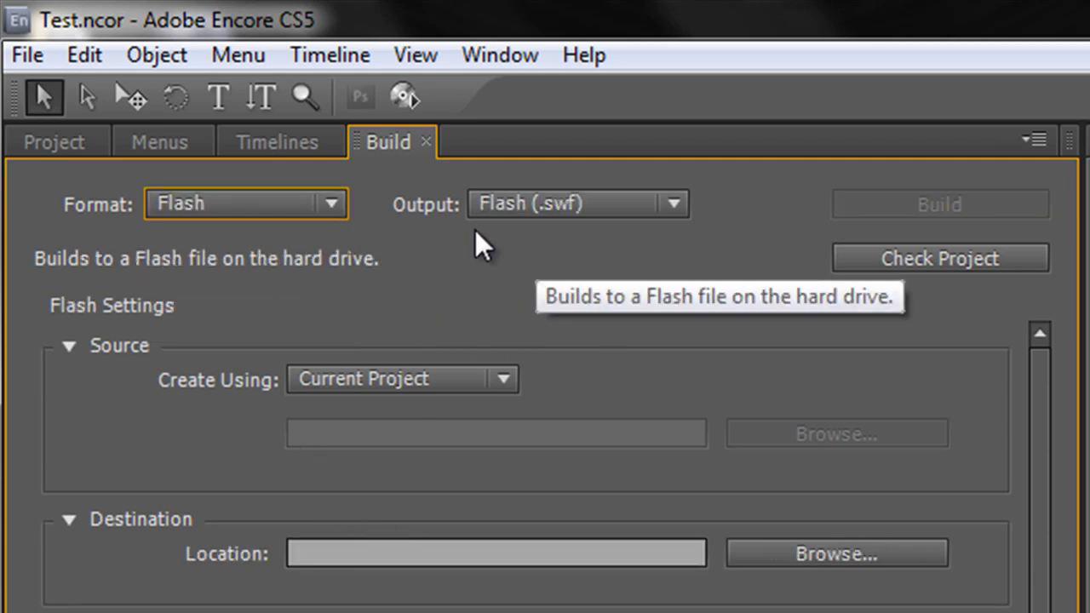
mouse_move(579, 230)
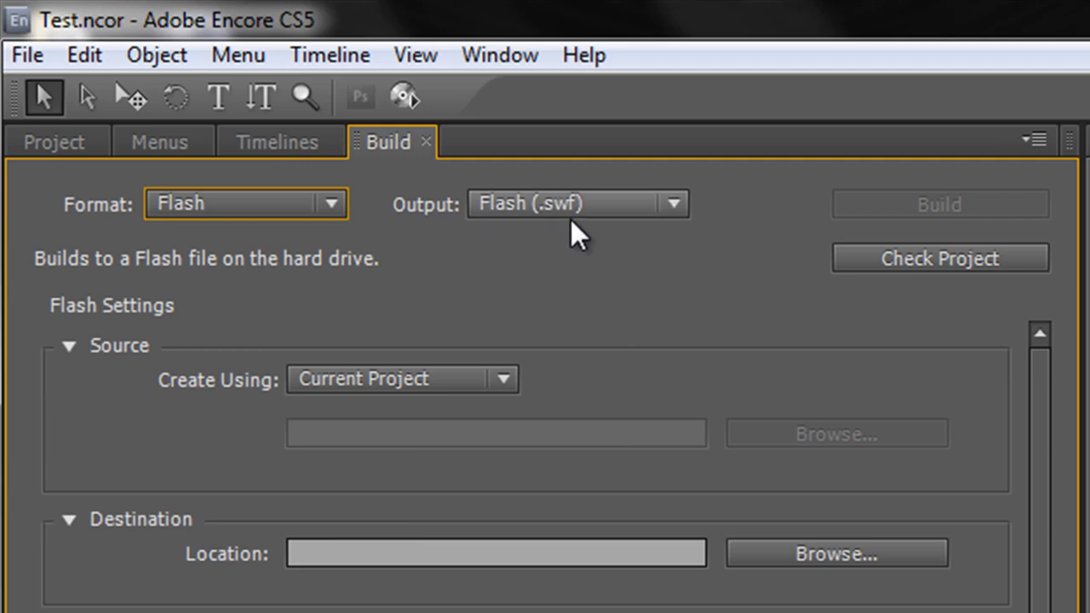
mouse_move(826, 311)
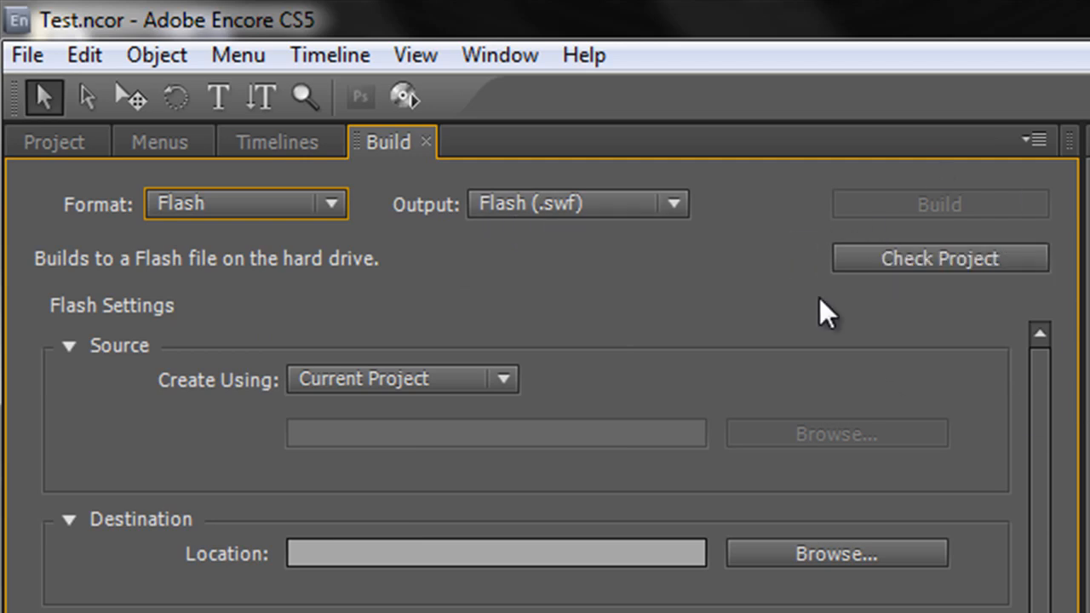
mouse_move(311, 362)
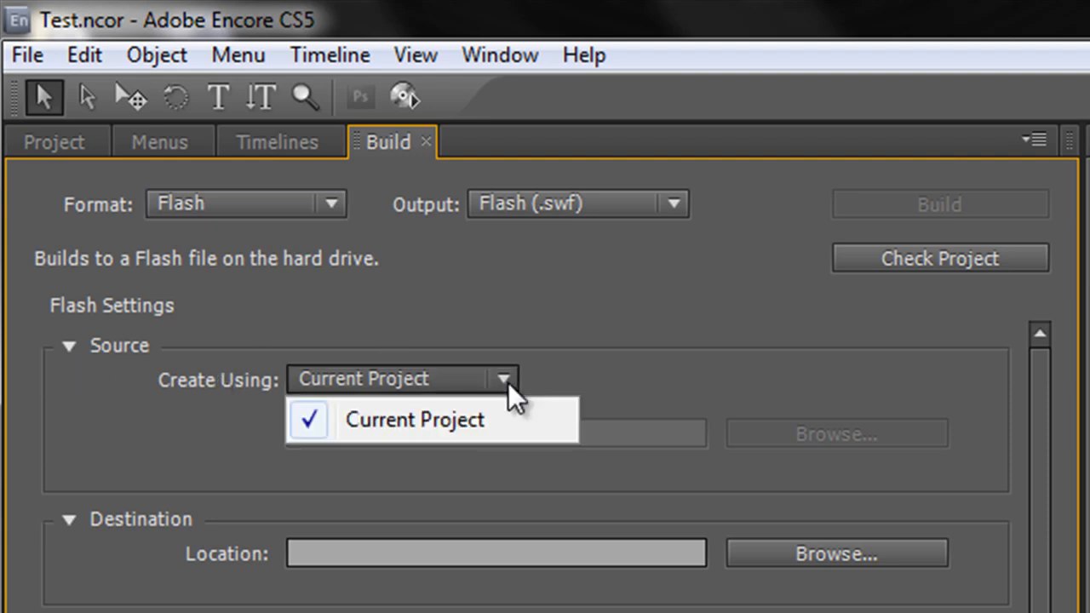
click(414, 419)
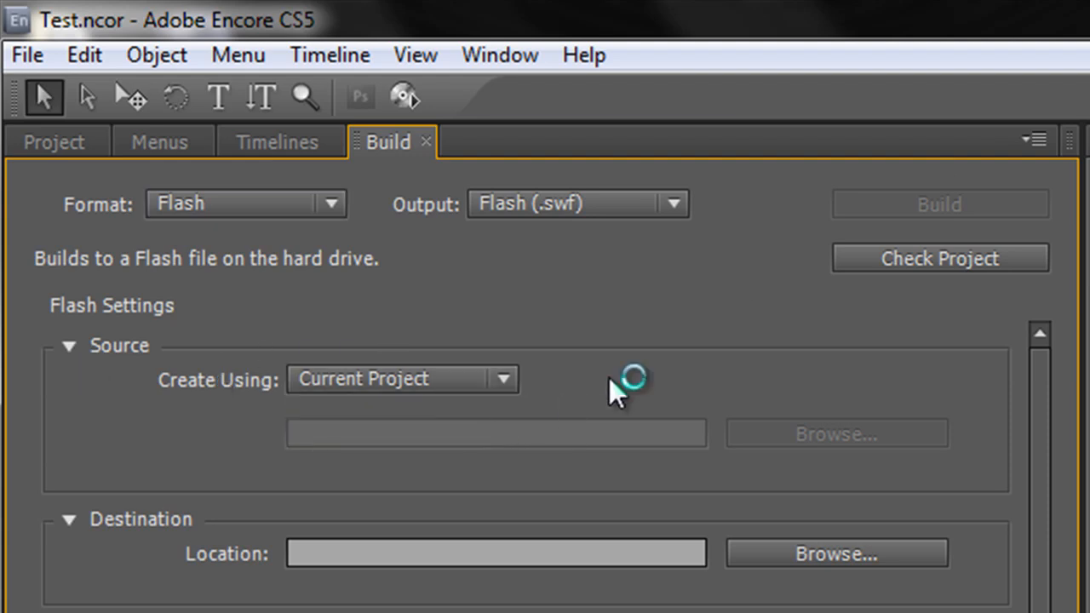
mouse_move(167, 570)
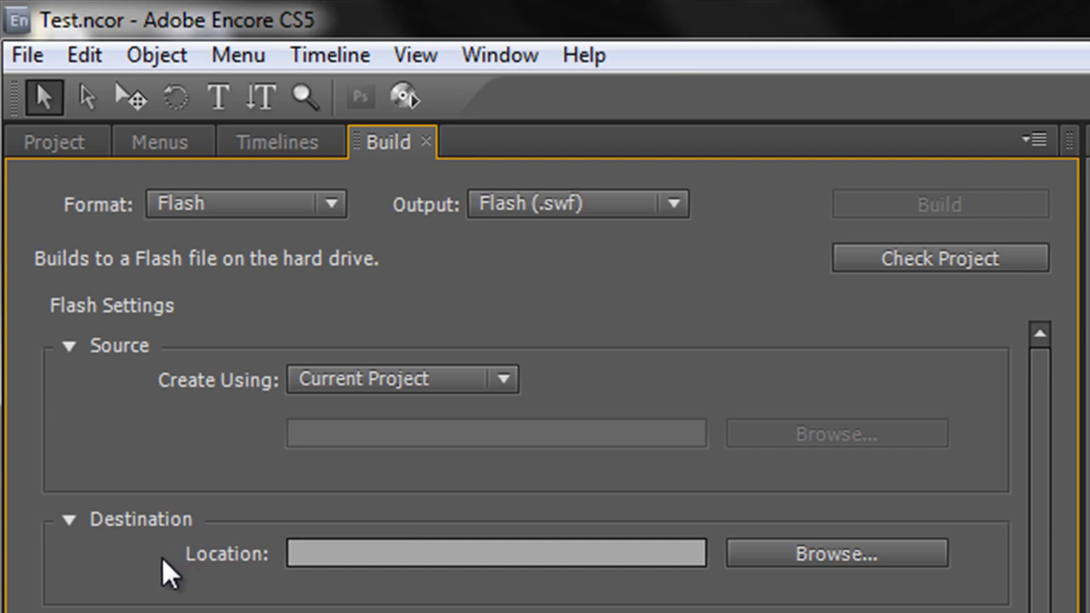
mouse_move(273, 558)
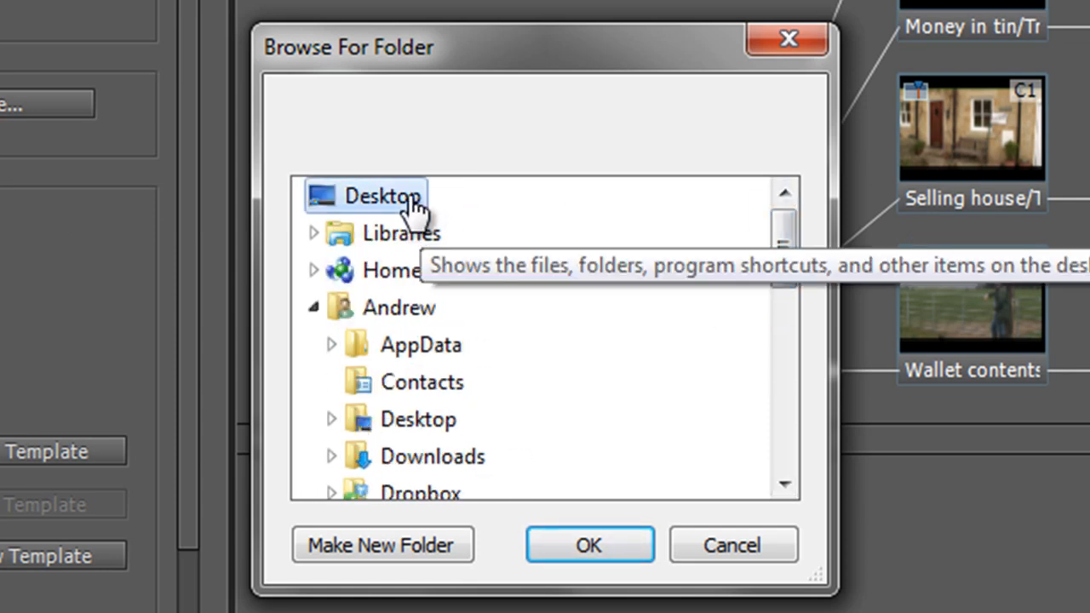
- Set the Flash build destination to the Desktop with output name Treasure
click(589, 545)
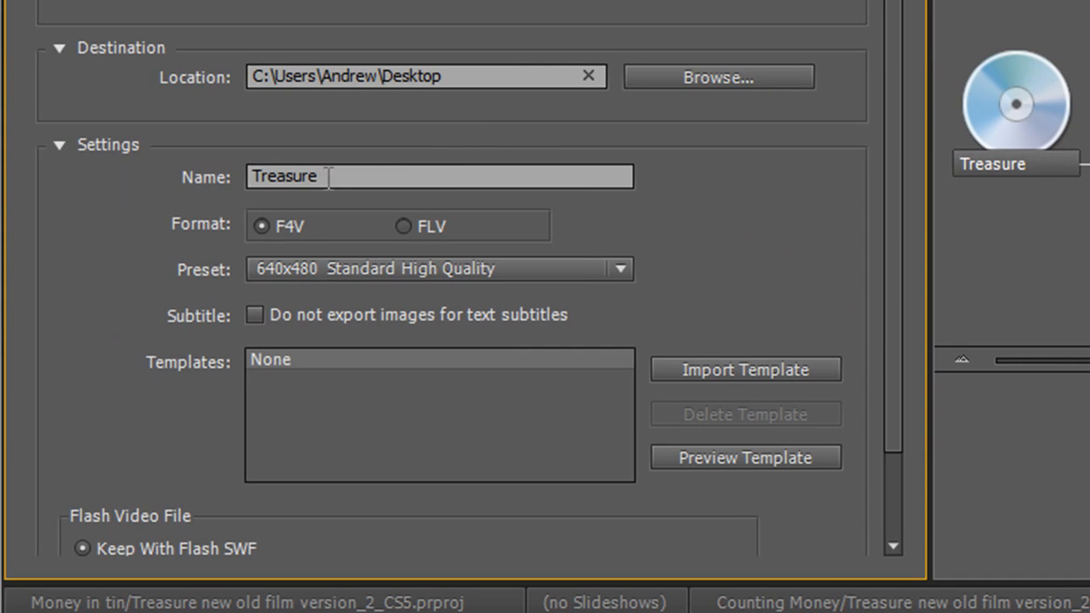
mouse_move(293, 256)
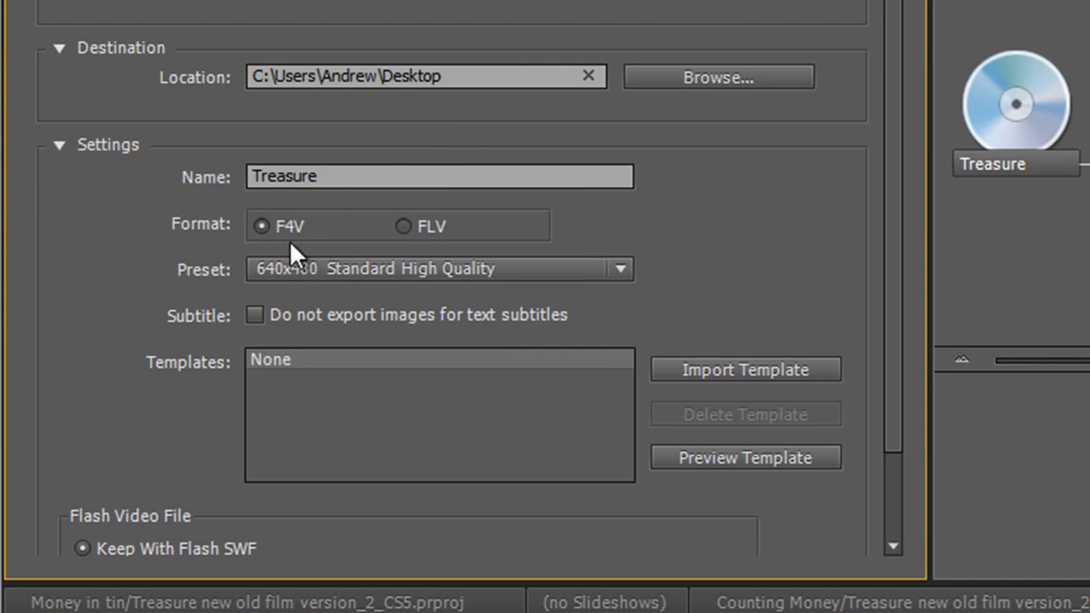
mouse_move(426, 243)
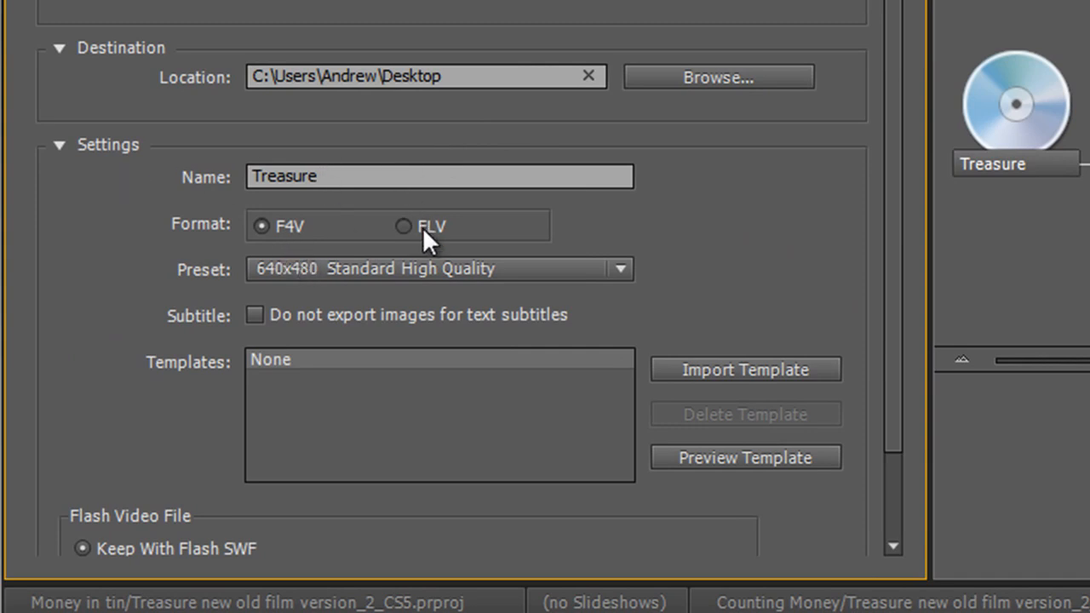
mouse_move(294, 247)
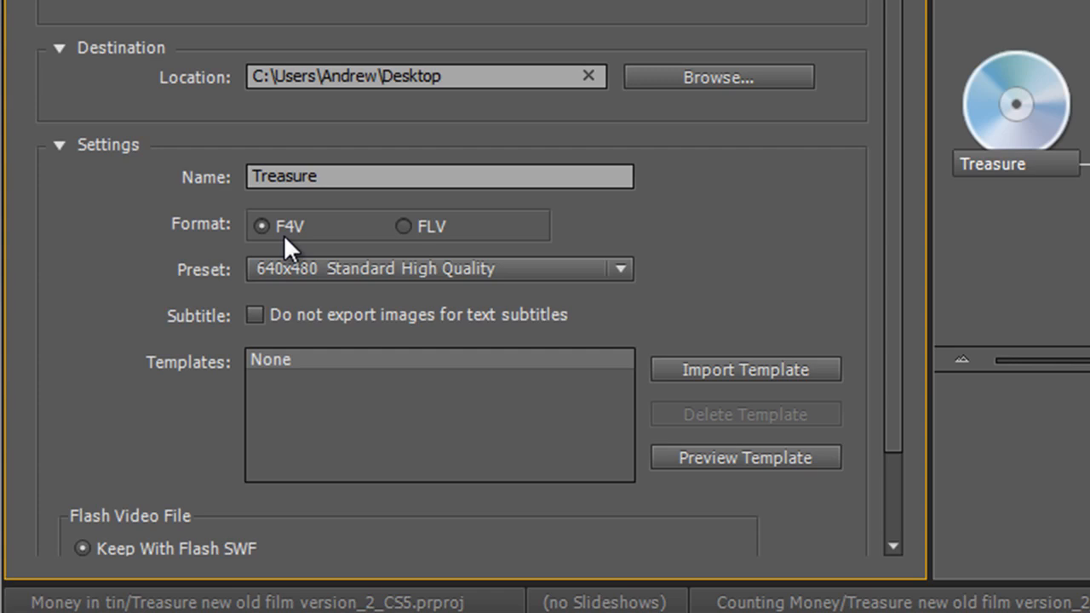
mouse_move(441, 259)
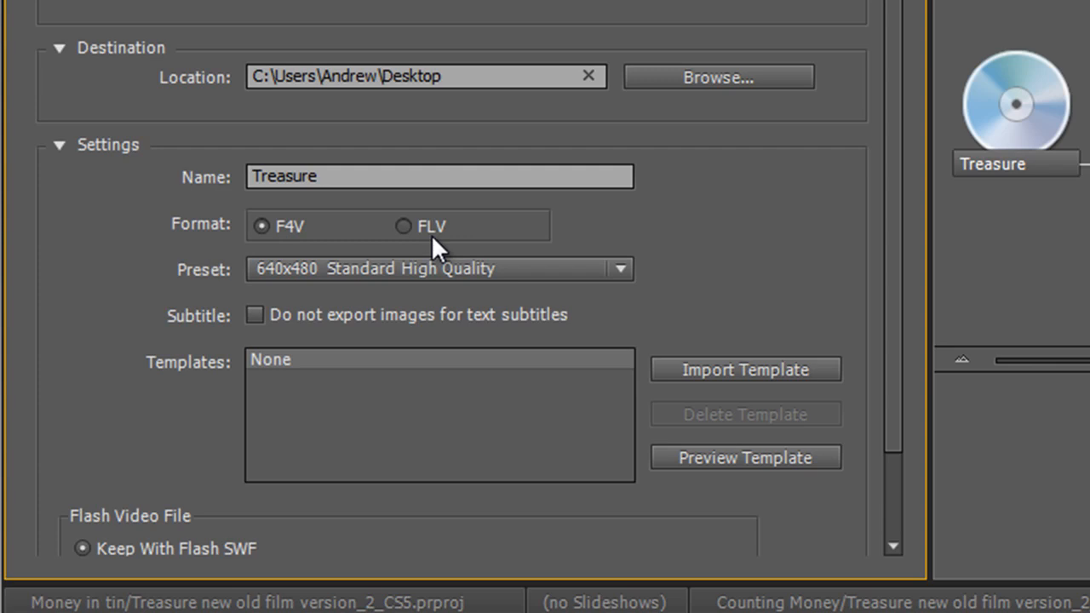
mouse_move(435, 260)
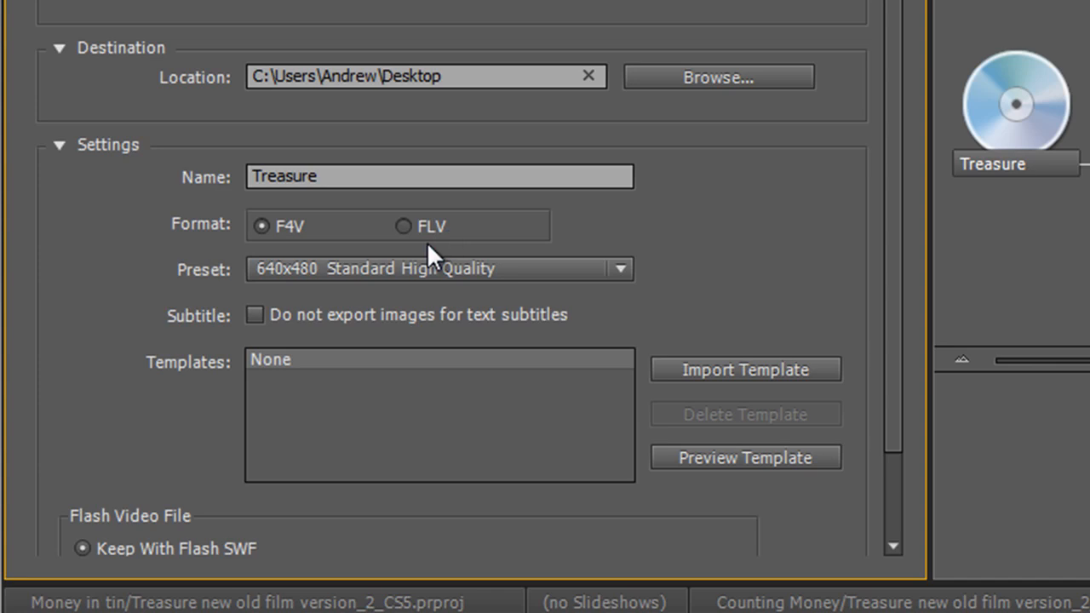
mouse_move(268, 255)
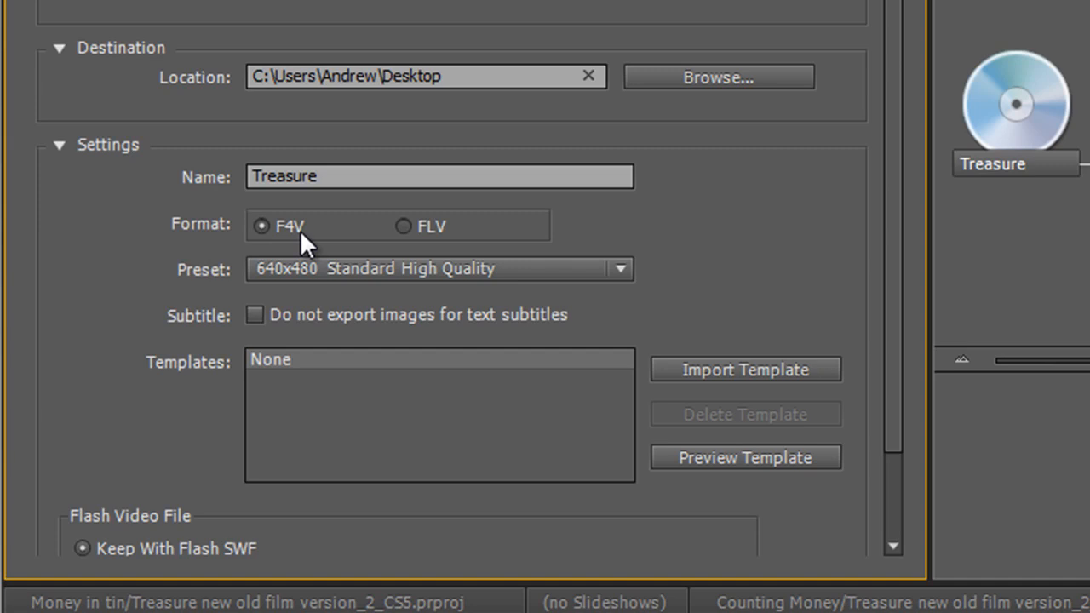
mouse_move(312, 256)
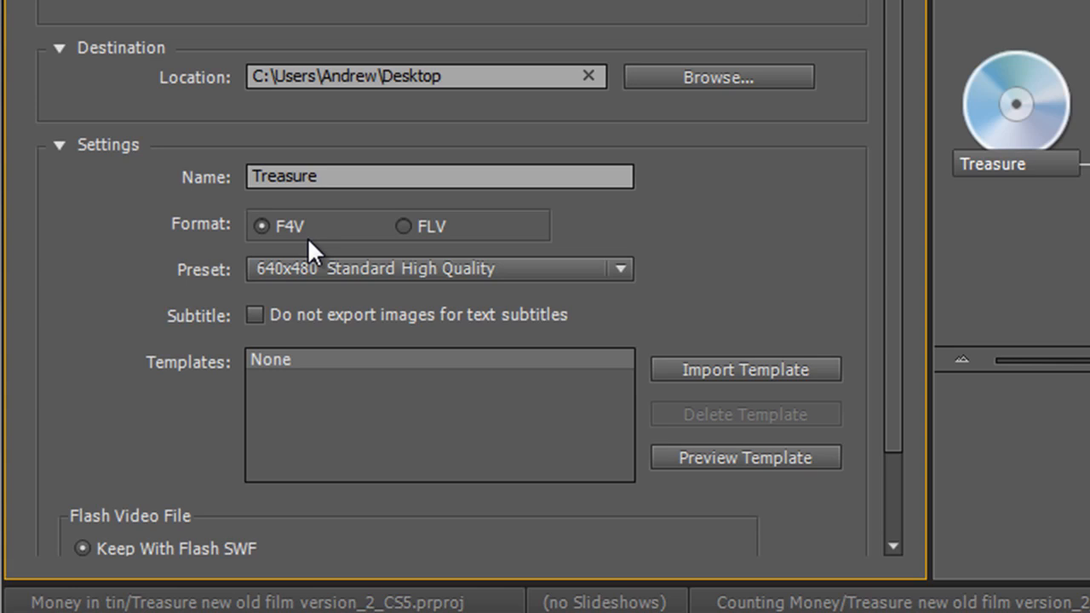
mouse_move(196, 298)
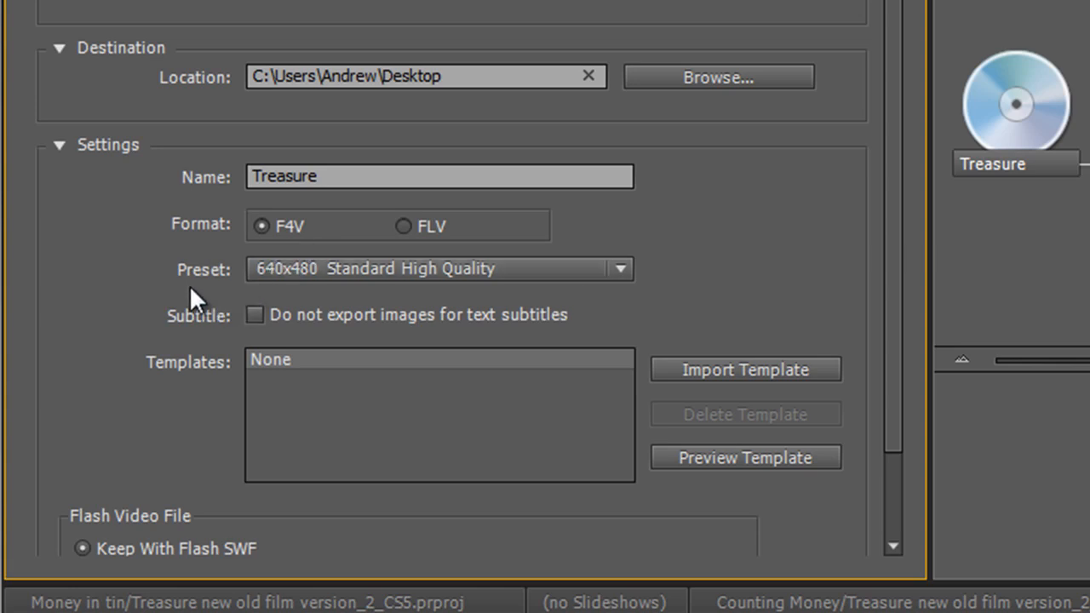
mouse_move(259, 289)
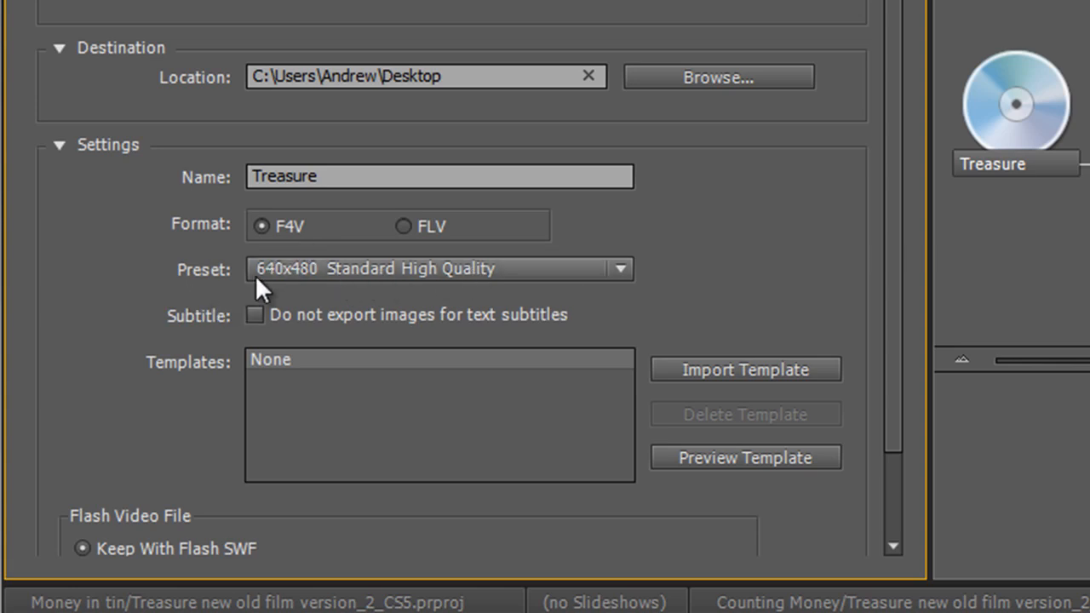
click(620, 268)
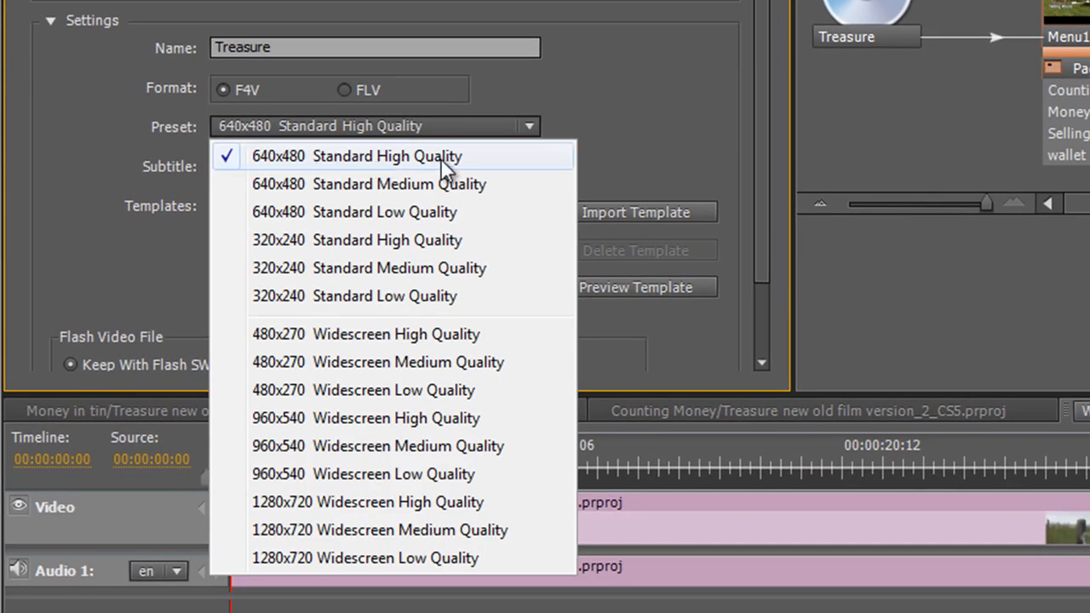
mouse_move(428, 220)
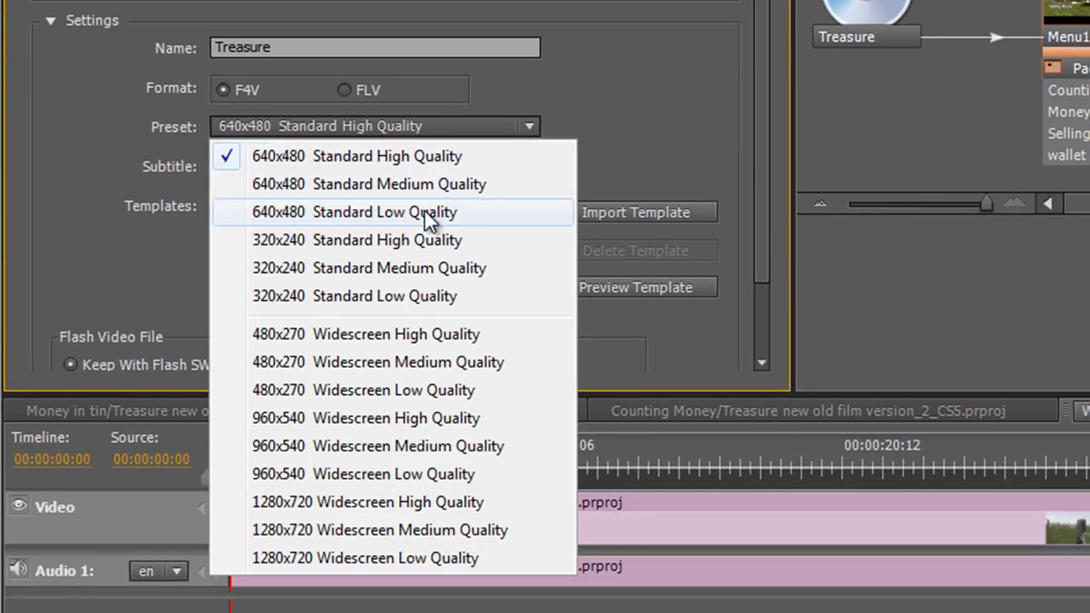
mouse_move(272, 451)
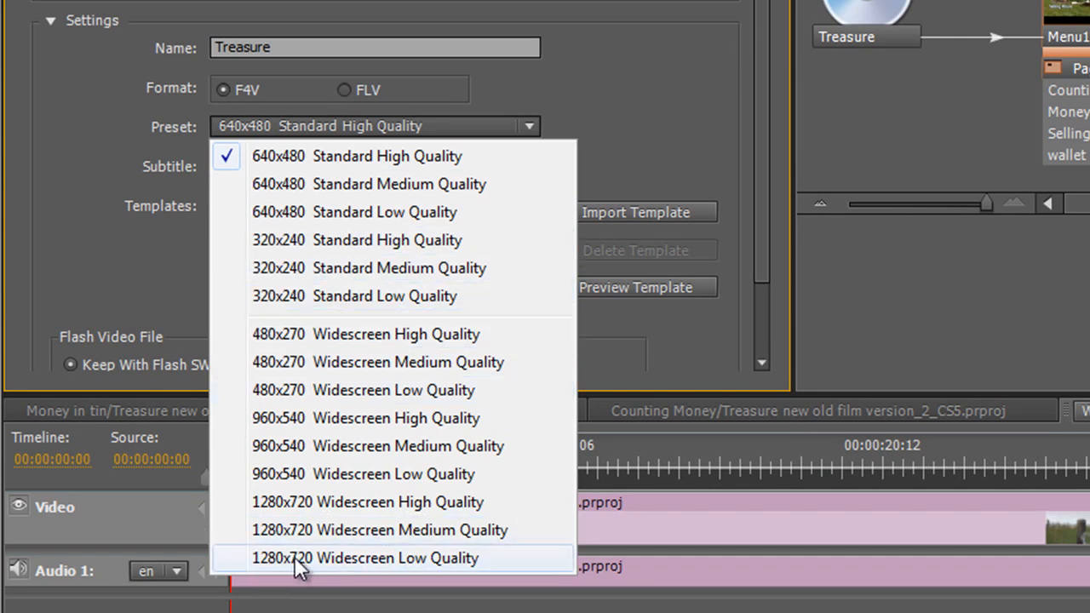
mouse_move(352, 530)
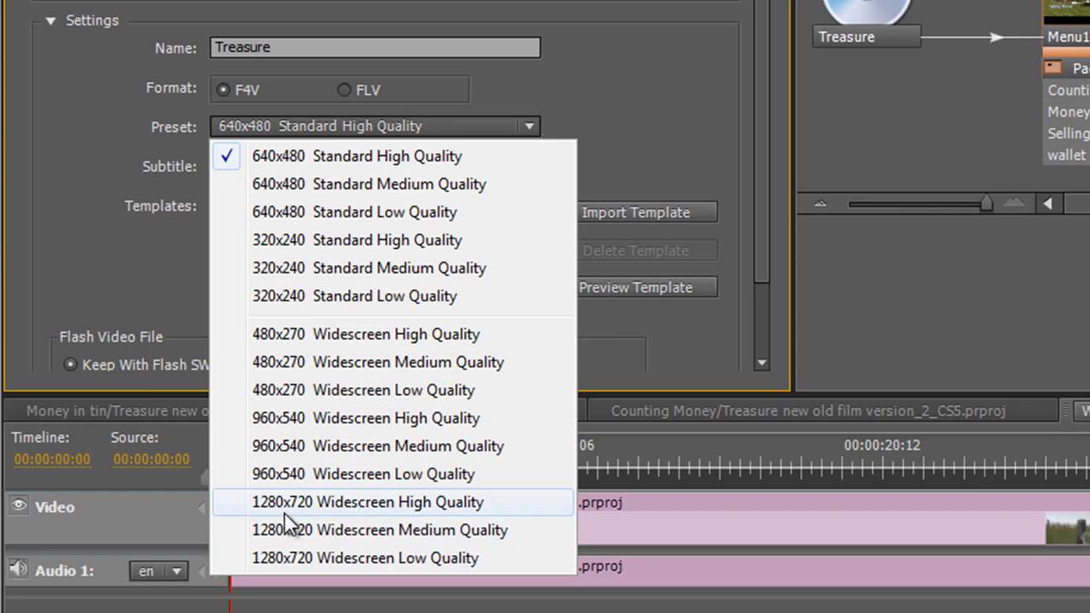
mouse_move(299, 518)
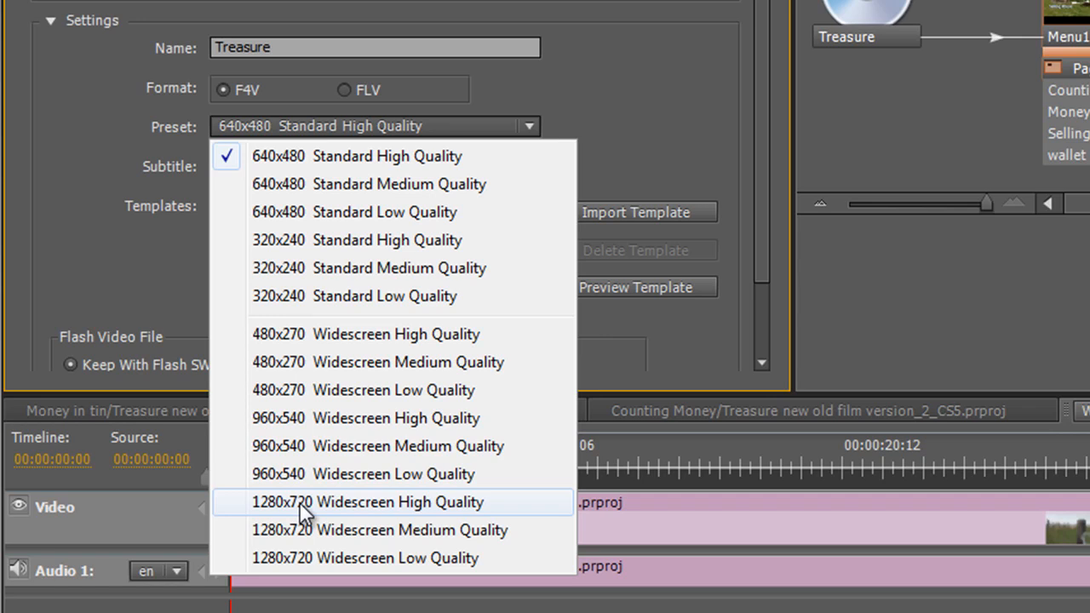
- Choose the 1280x720 Widescreen High Quality preset for the Flash video
click(369, 502)
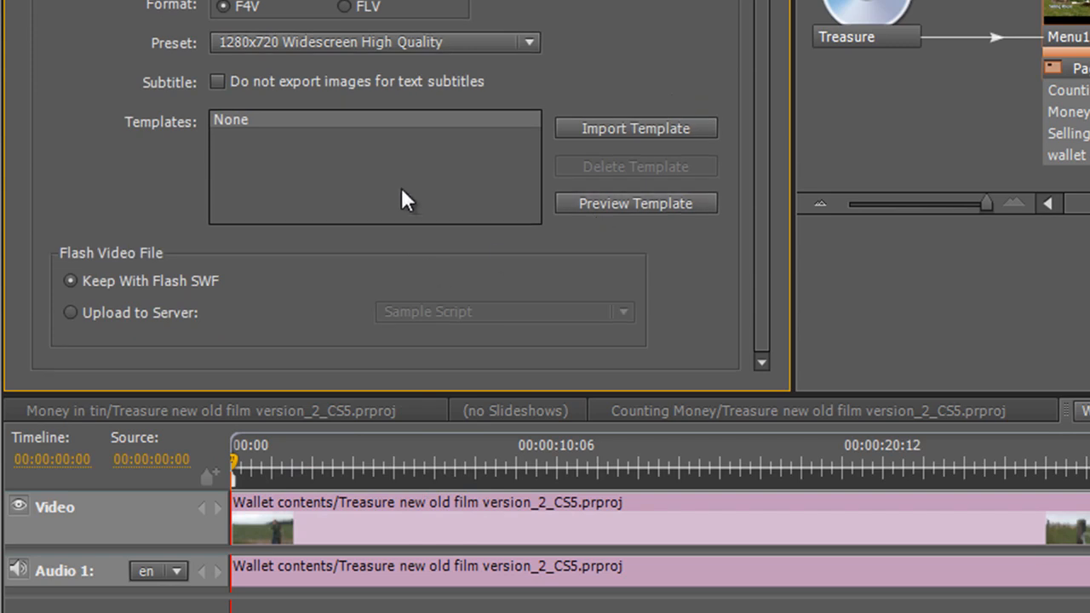
mouse_move(292, 156)
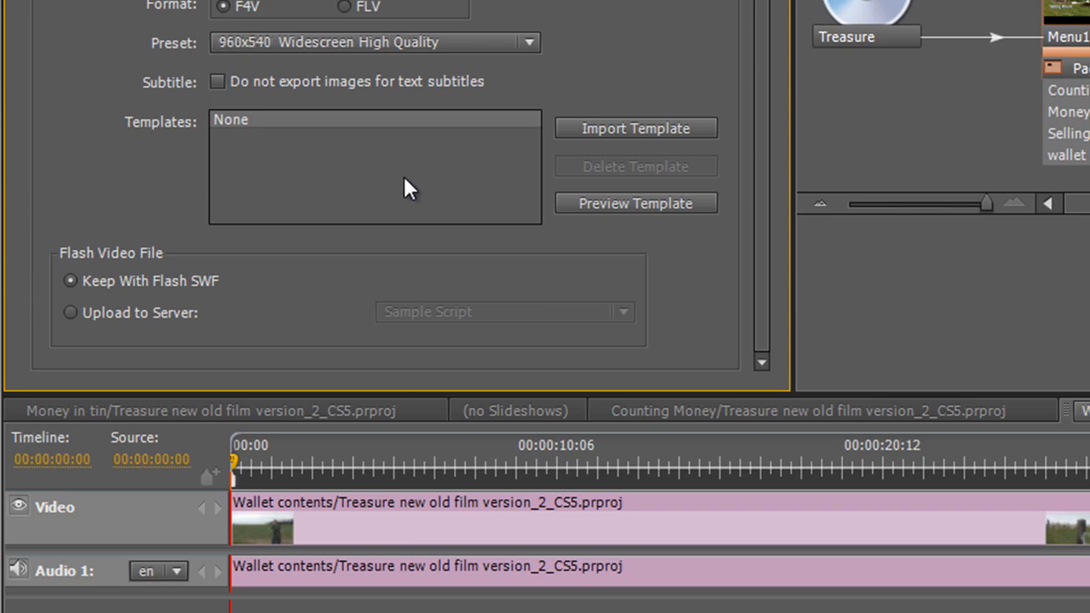
mouse_move(260, 124)
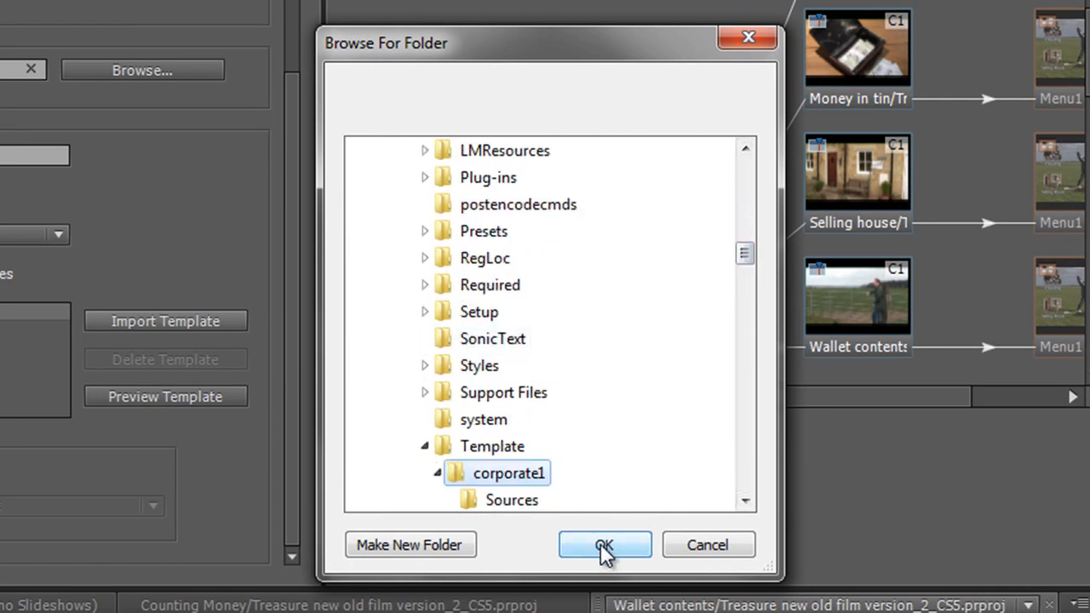
- Import the corporate1 folder as a template, accepting the overwrite warning
click(604, 546)
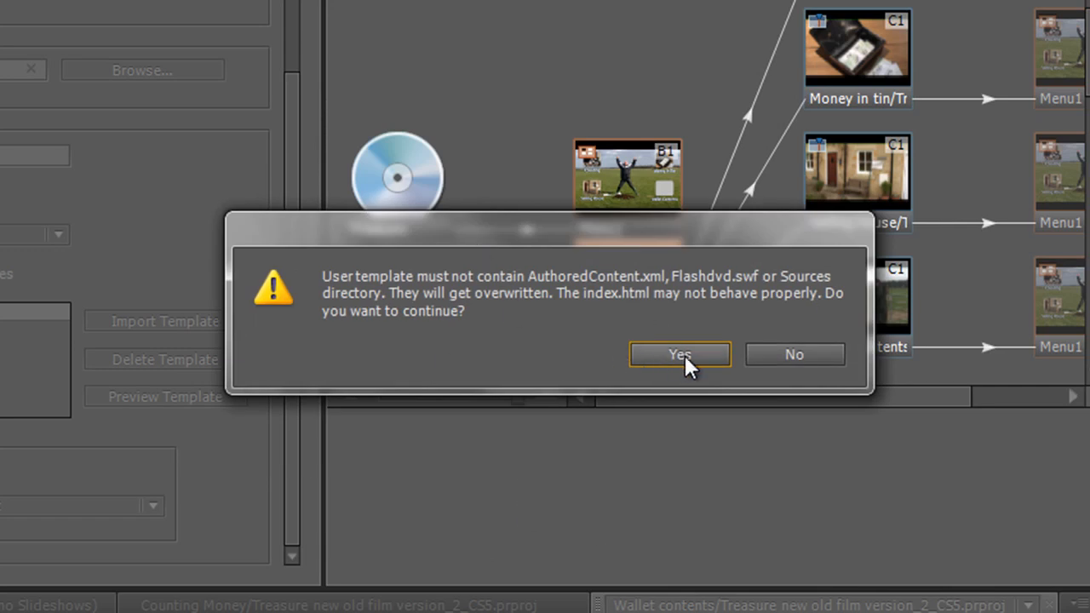
click(680, 355)
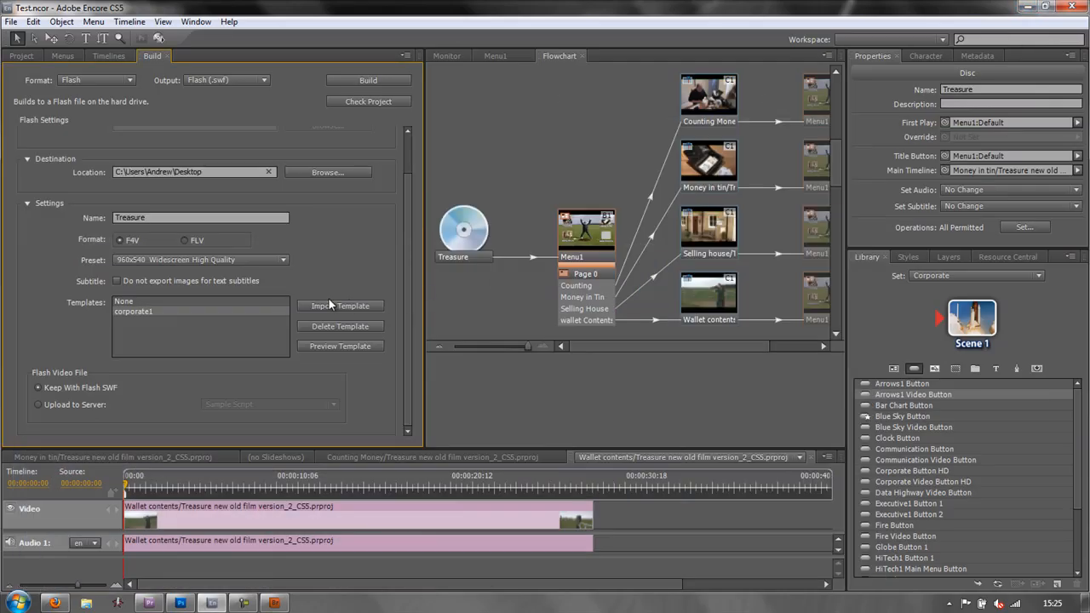
- Import the Wedding folder from Adobe Encore CS4 as a template, accepting the overwrite warning
click(328, 172)
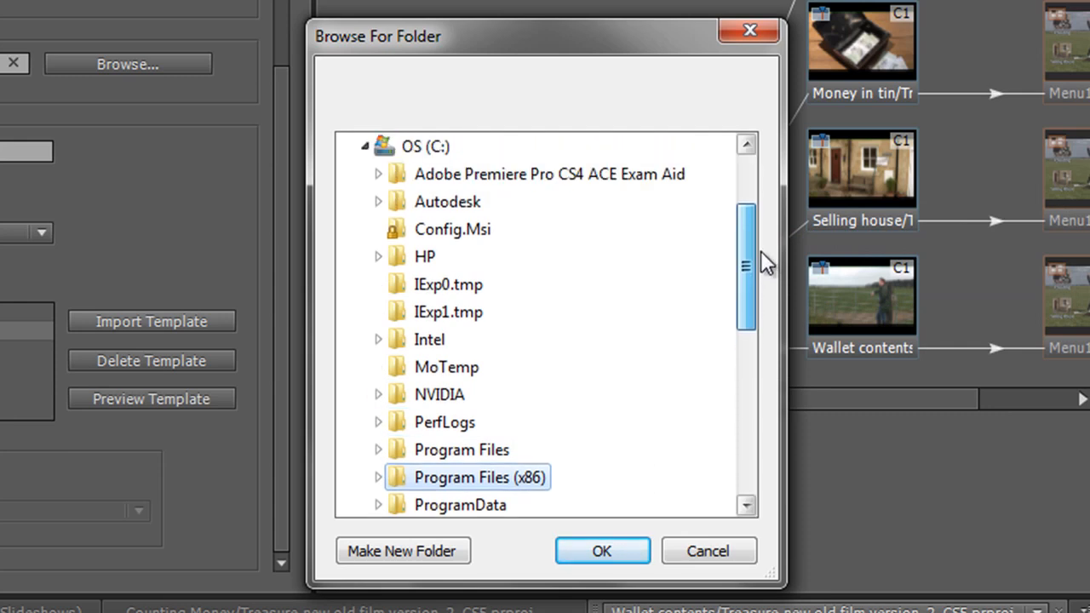
scroll(down, 3)
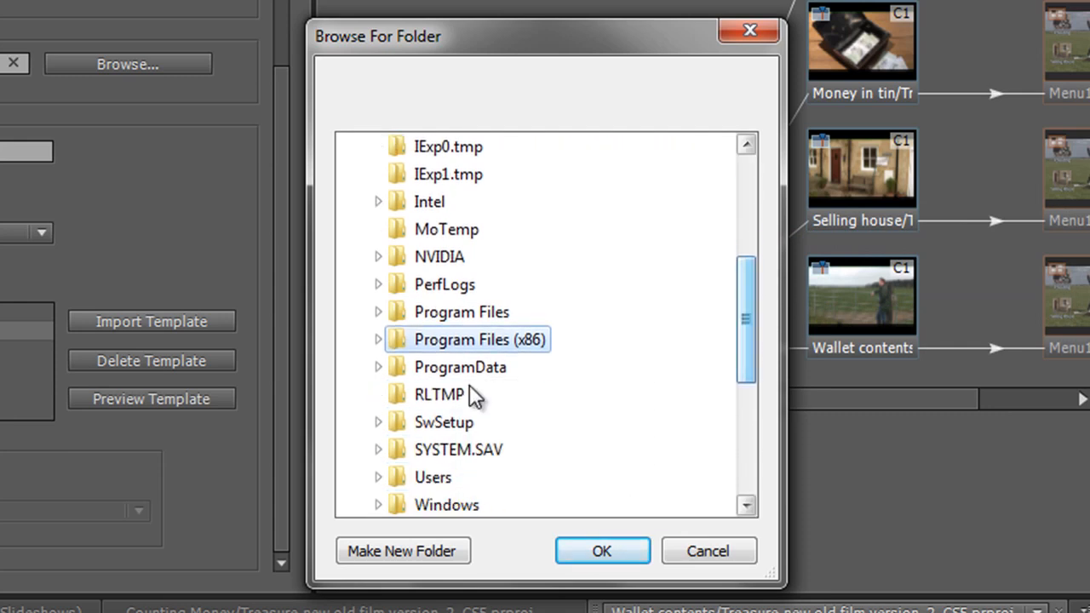
click(378, 339)
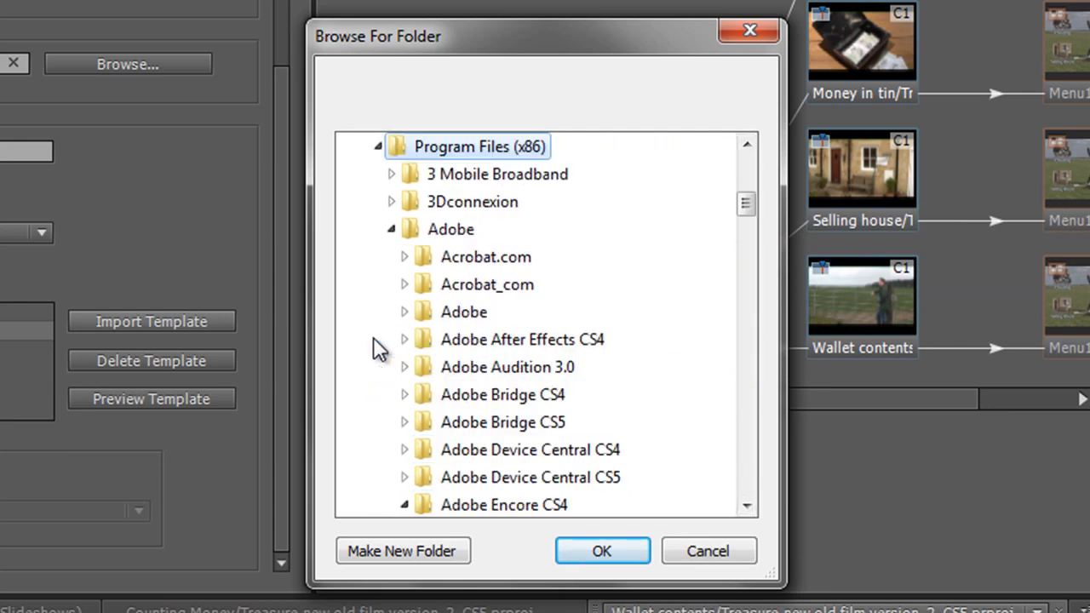
click(404, 338)
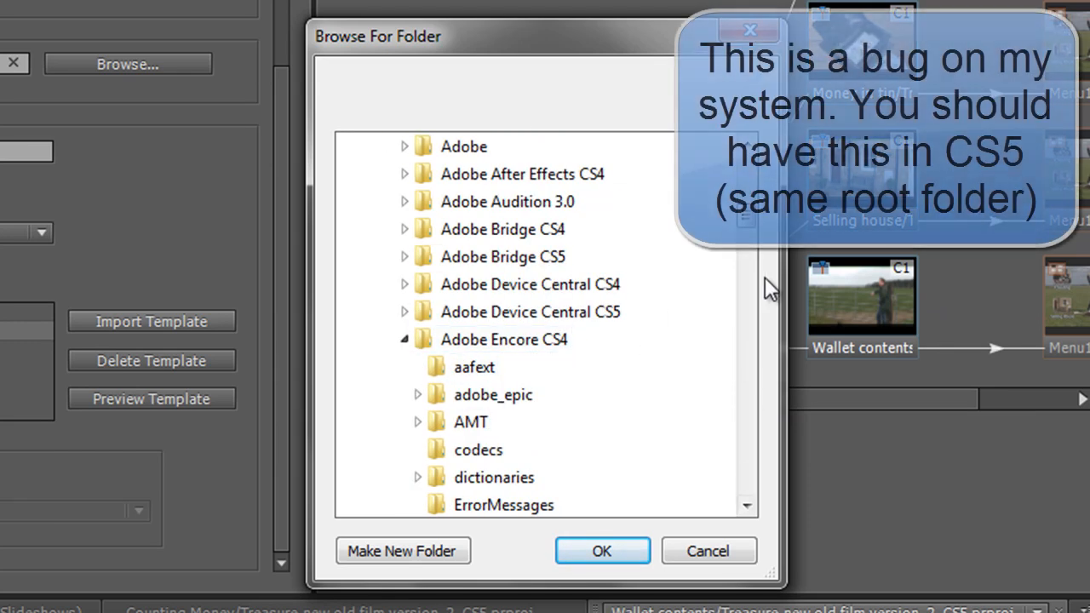
scroll(down, 3)
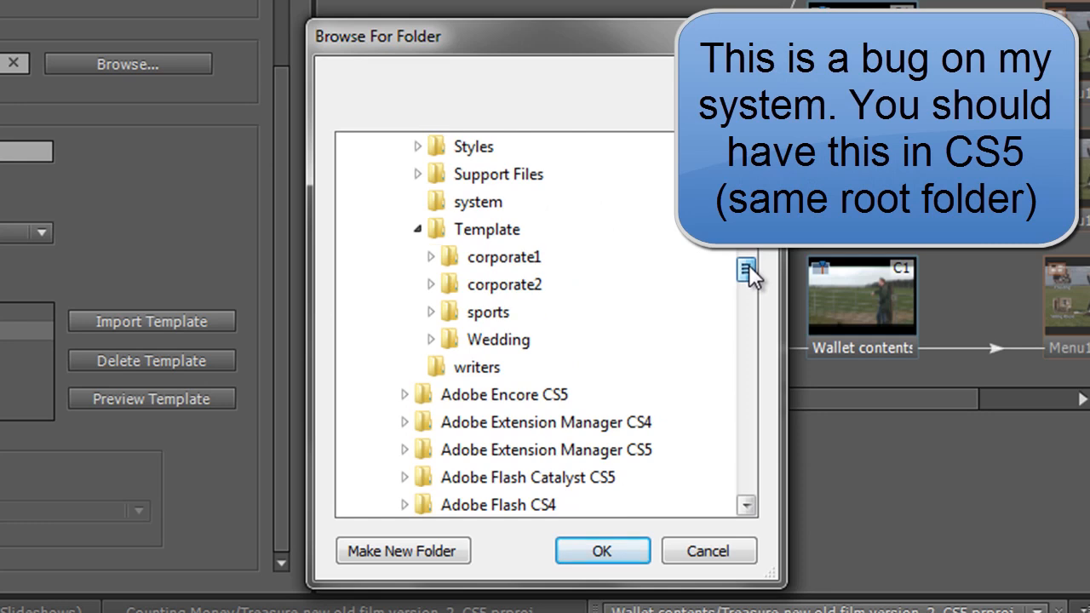
mouse_move(486, 229)
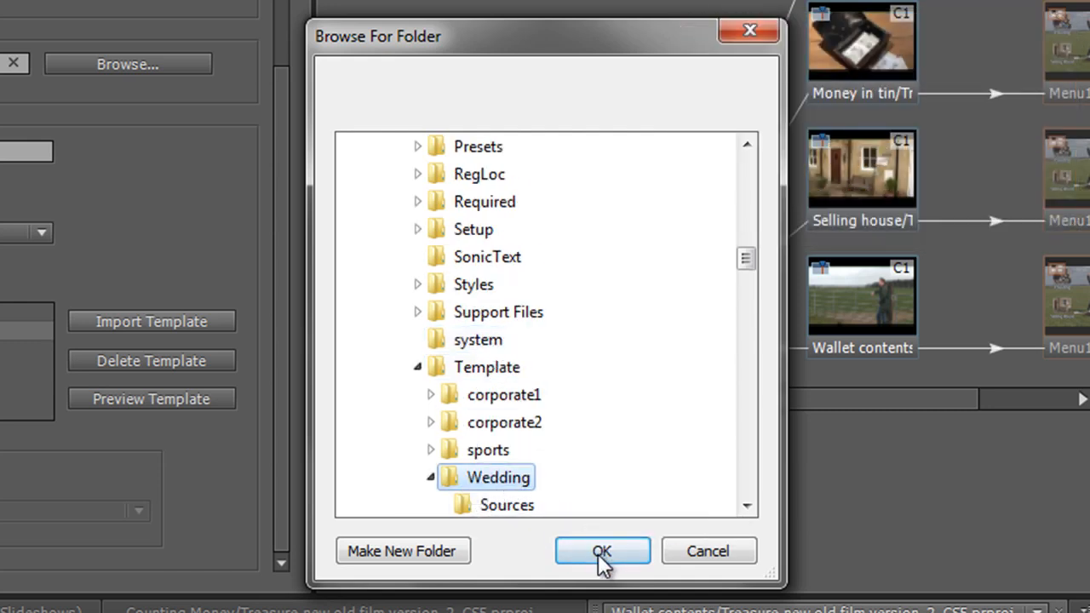
click(602, 551)
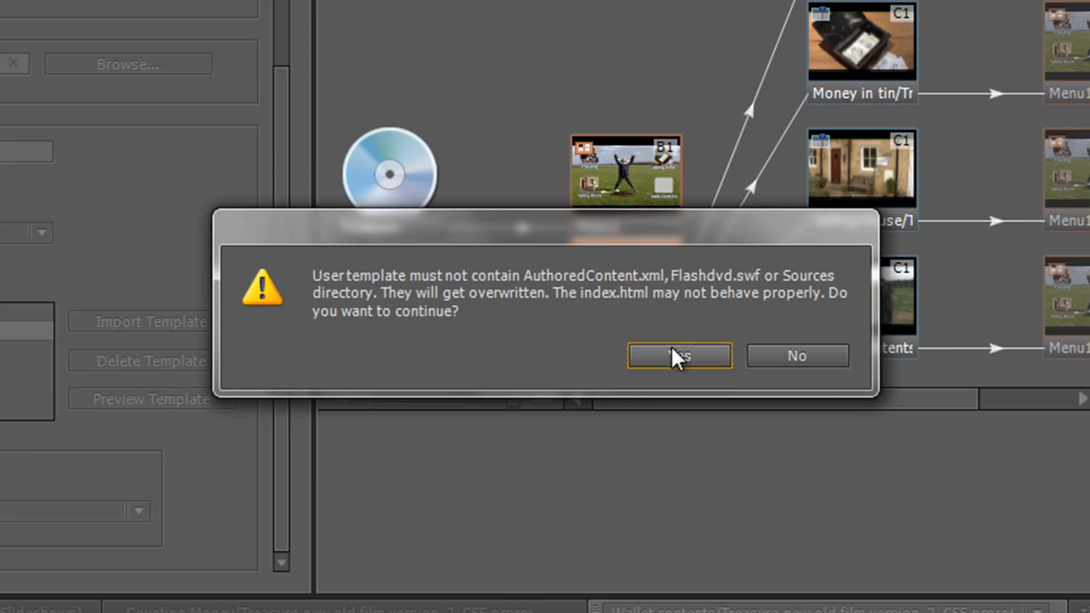
click(679, 355)
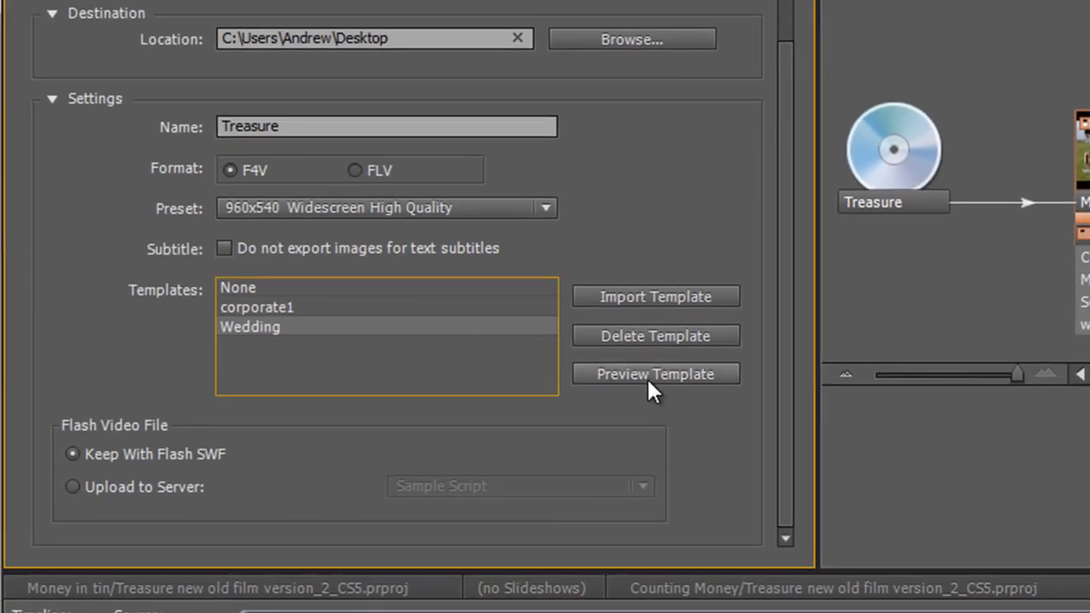
- Preview the Wedding template in a new Firefox tab
click(655, 374)
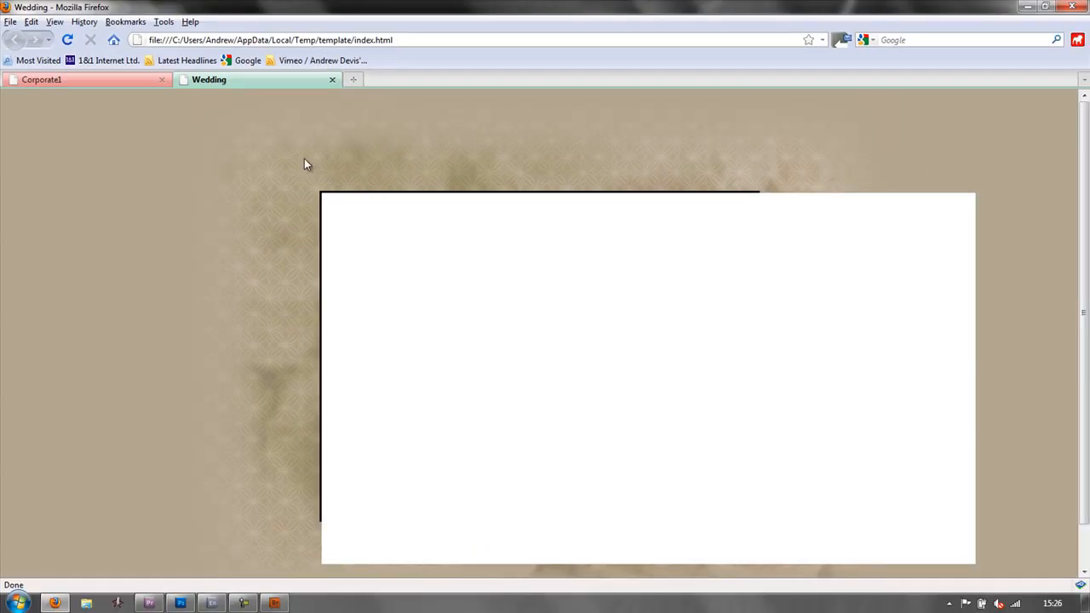
mouse_move(425, 223)
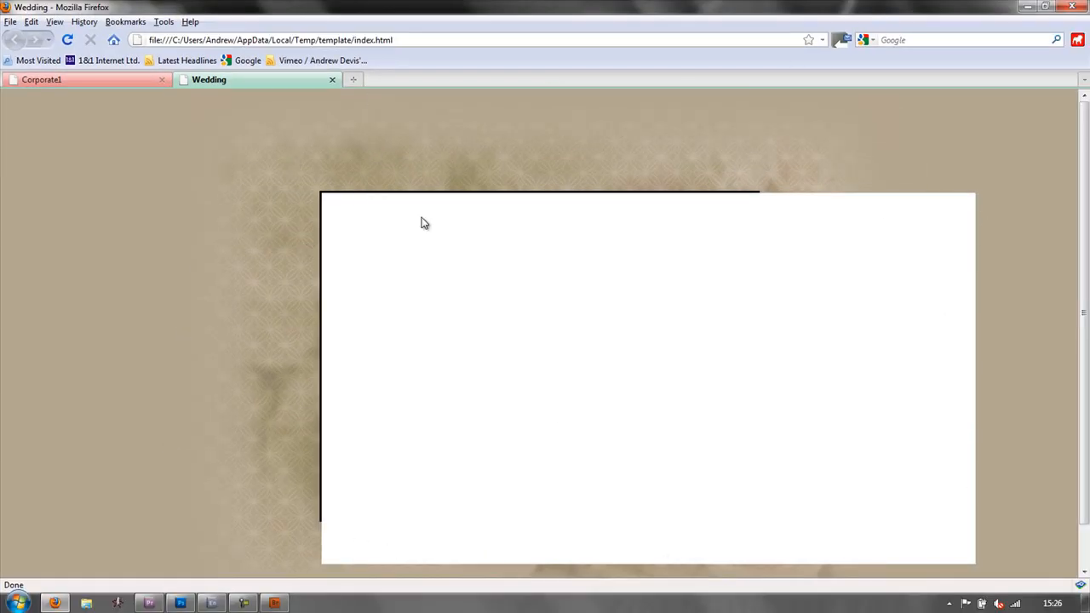
mouse_move(82, 134)
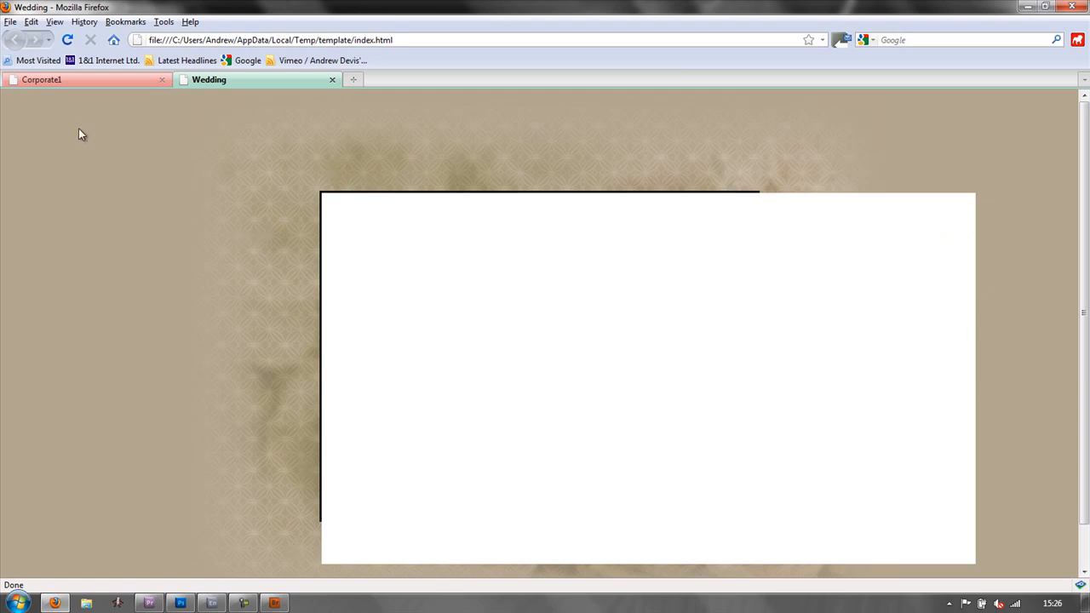
mouse_move(247, 114)
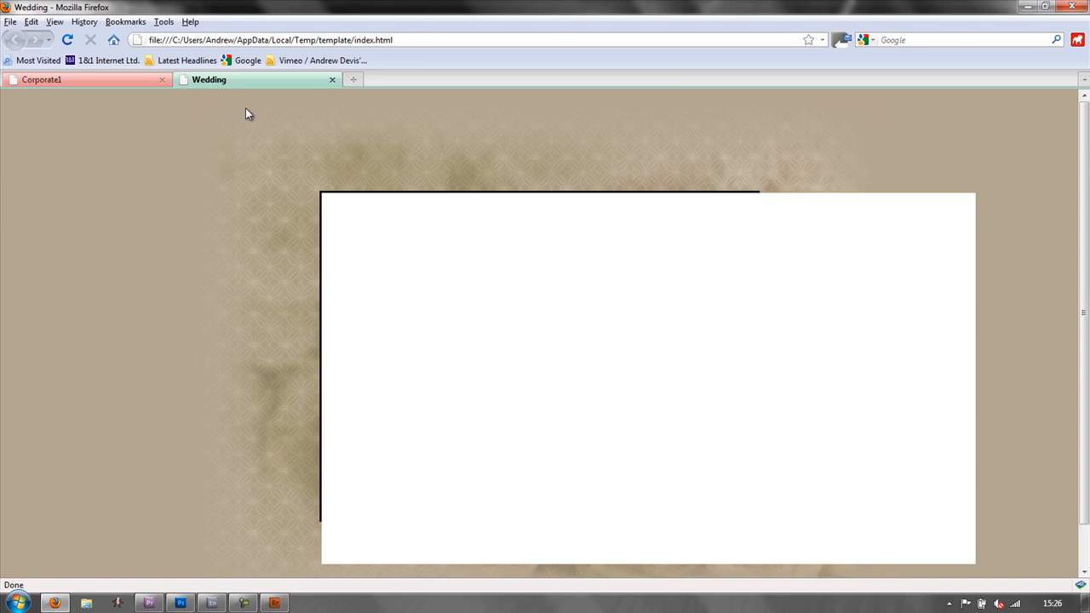
mouse_move(106, 92)
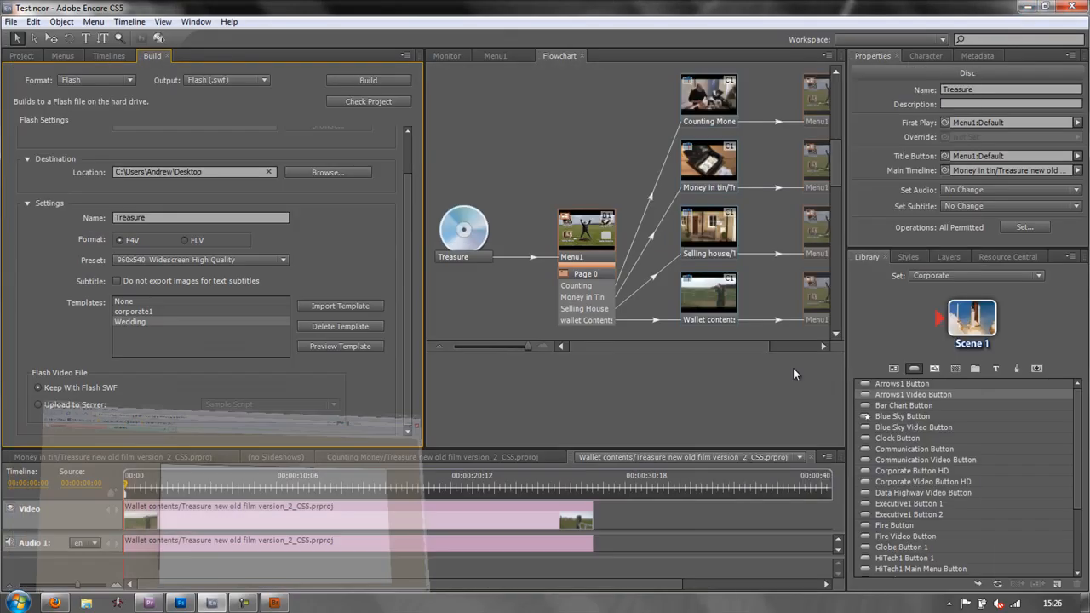
- Select the corporate1 template and run a project check, which finds no items
click(134, 311)
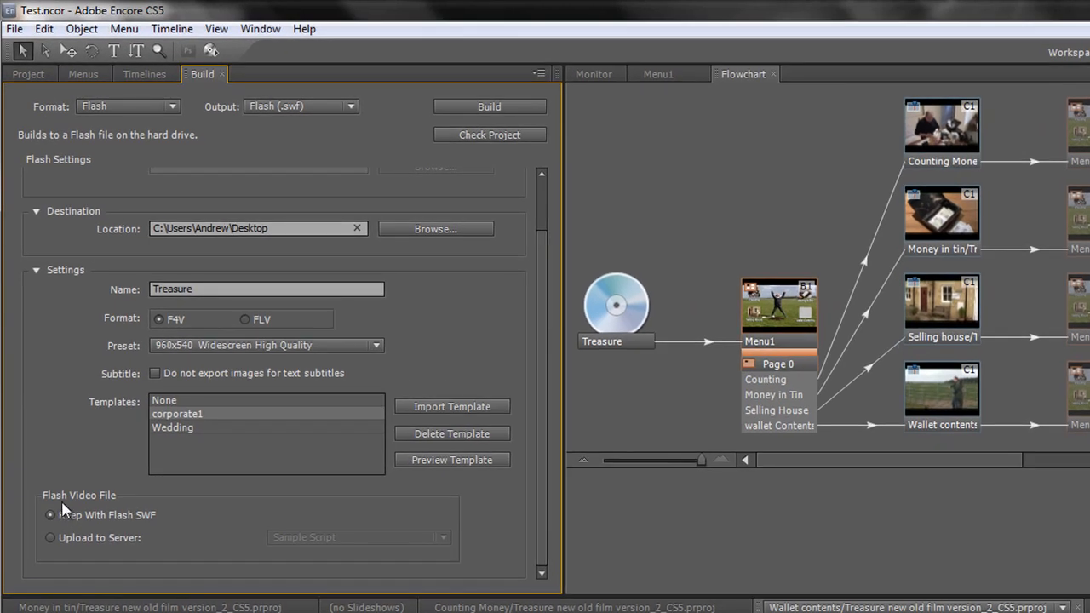
mouse_move(96, 512)
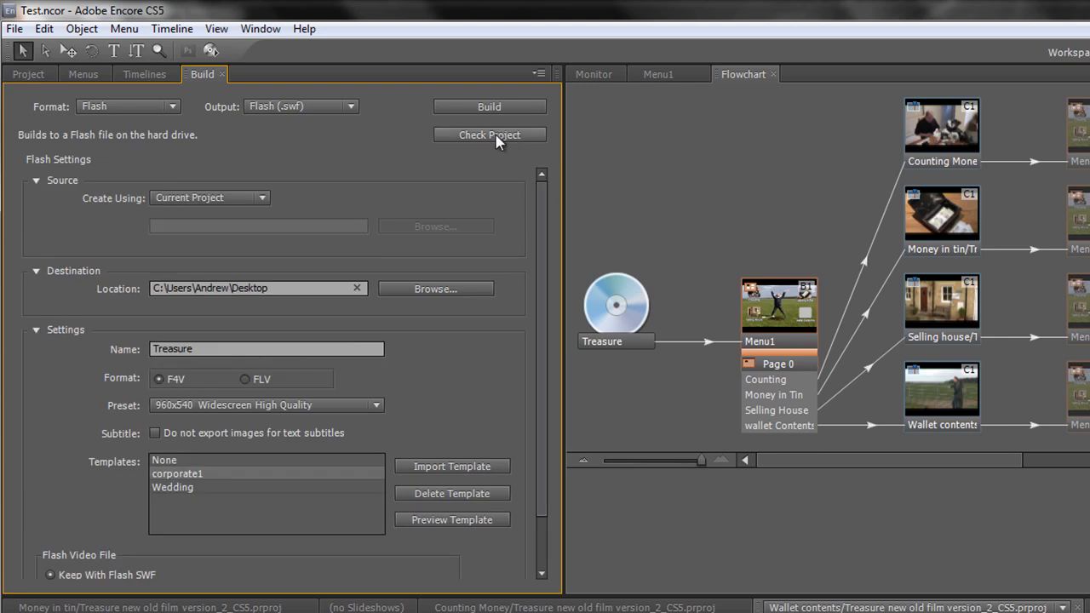
click(489, 135)
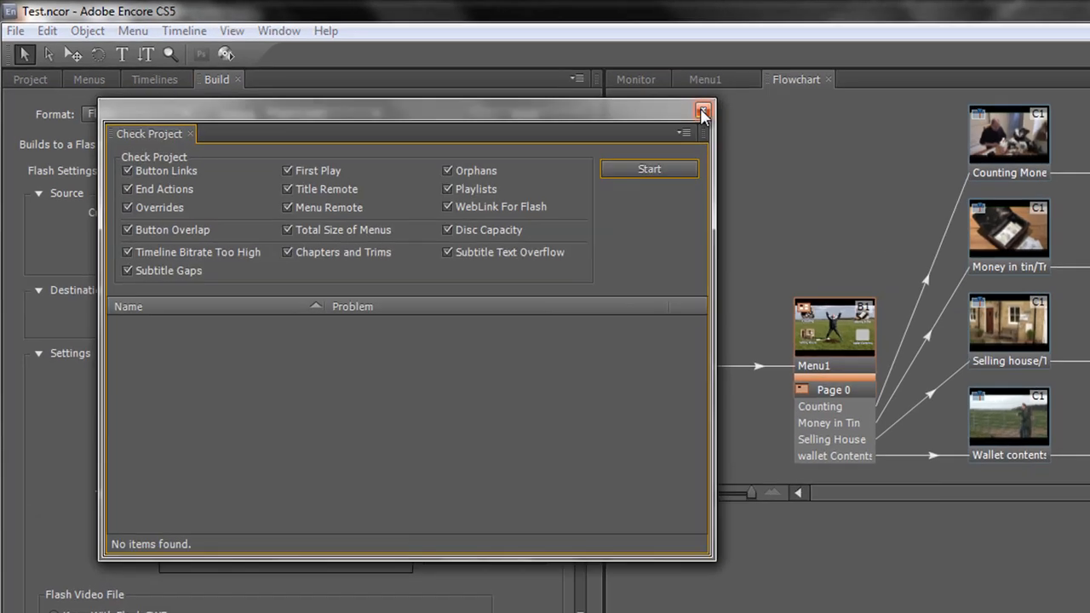
click(703, 112)
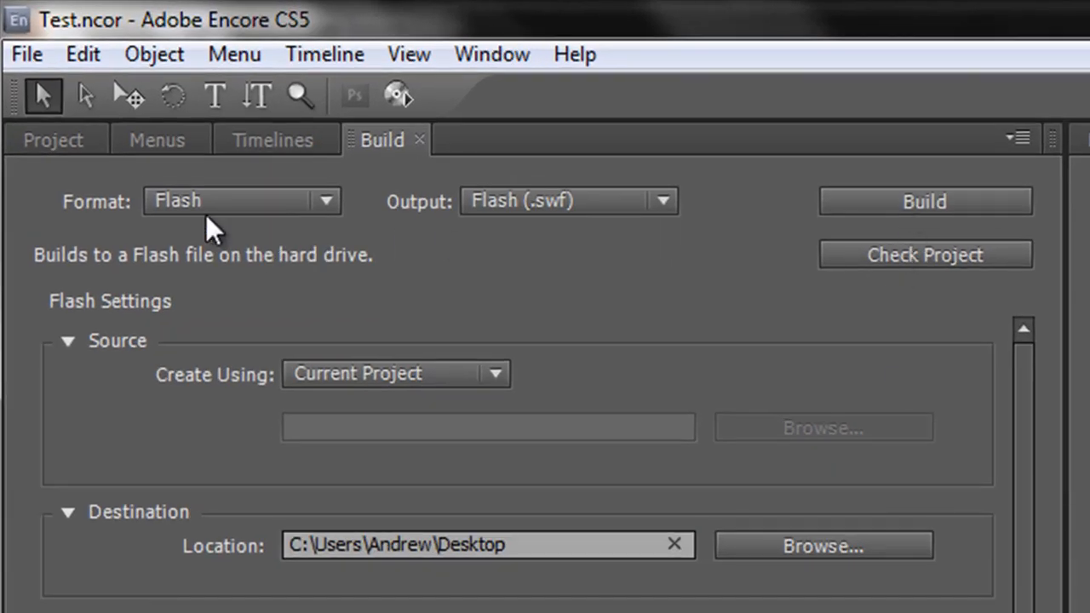
mouse_move(924, 201)
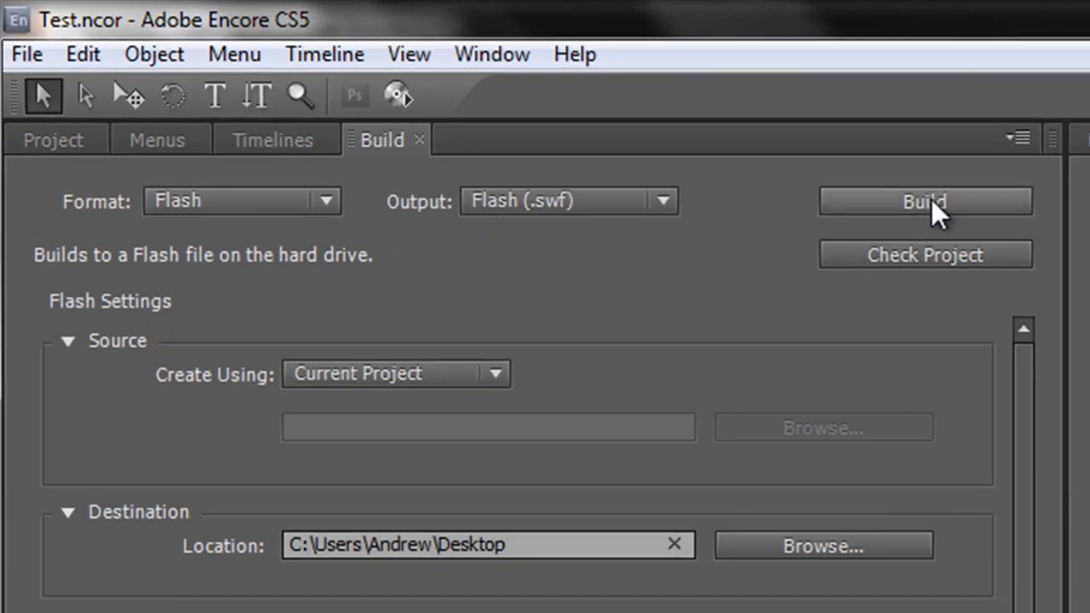
- Build the Treasure Flash web DVD and dismiss the completed build report
click(924, 201)
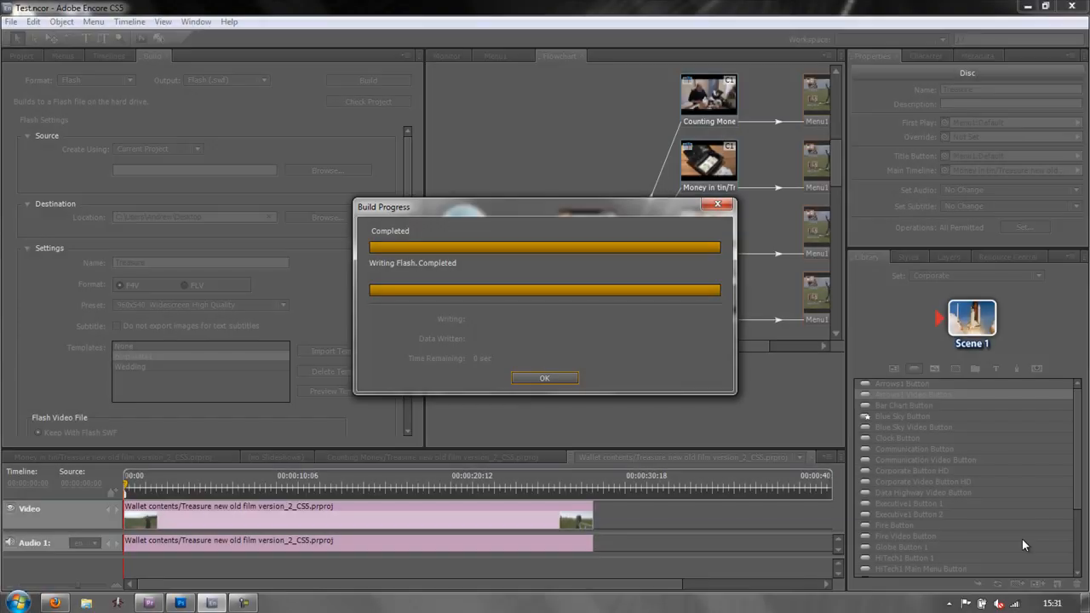
mouse_move(748, 438)
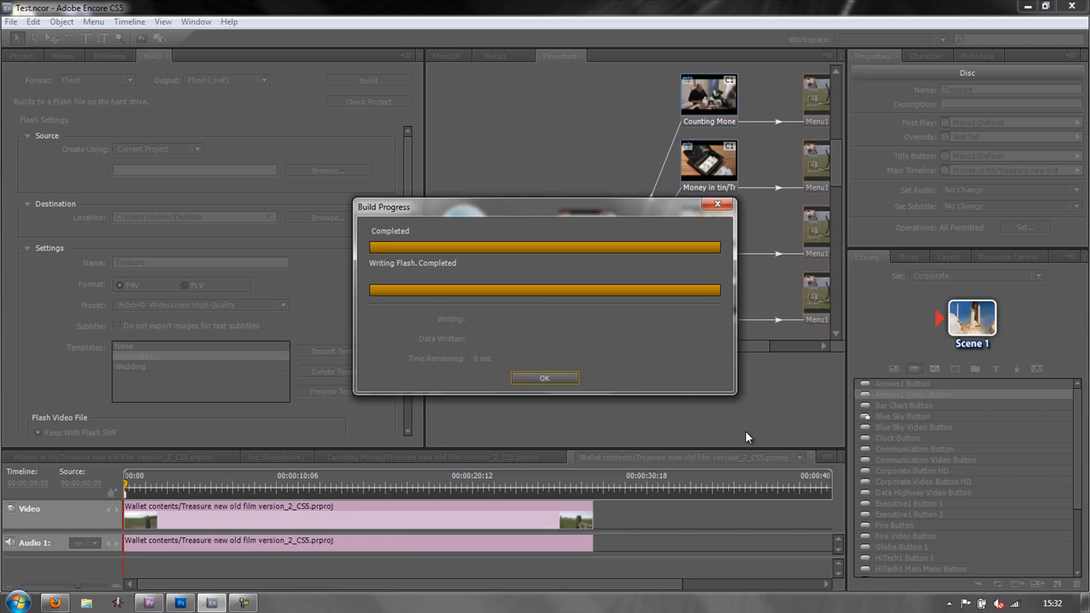
mouse_move(558, 267)
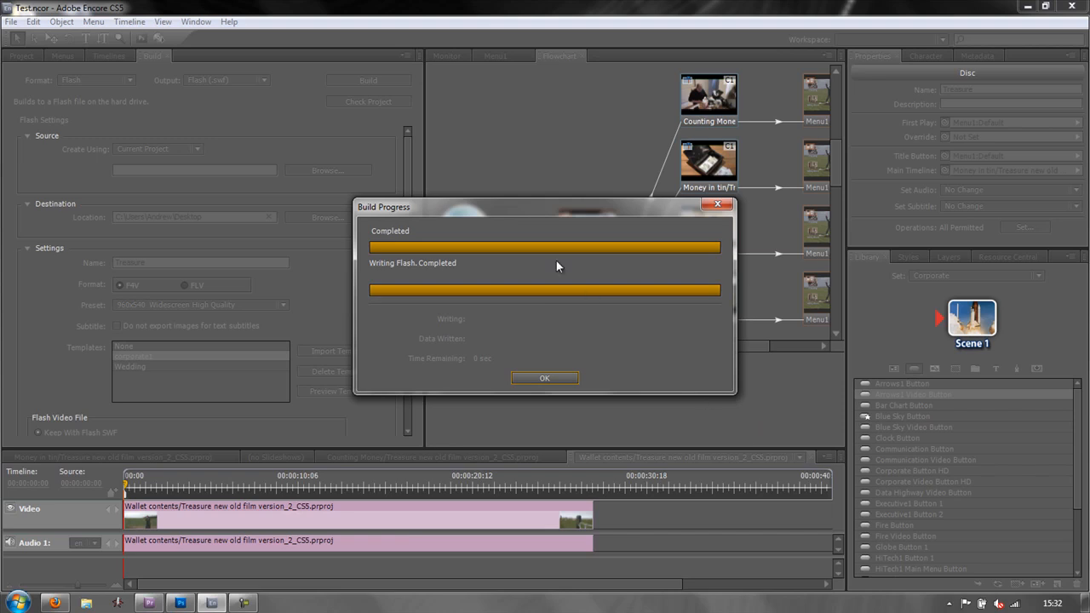
mouse_move(466, 262)
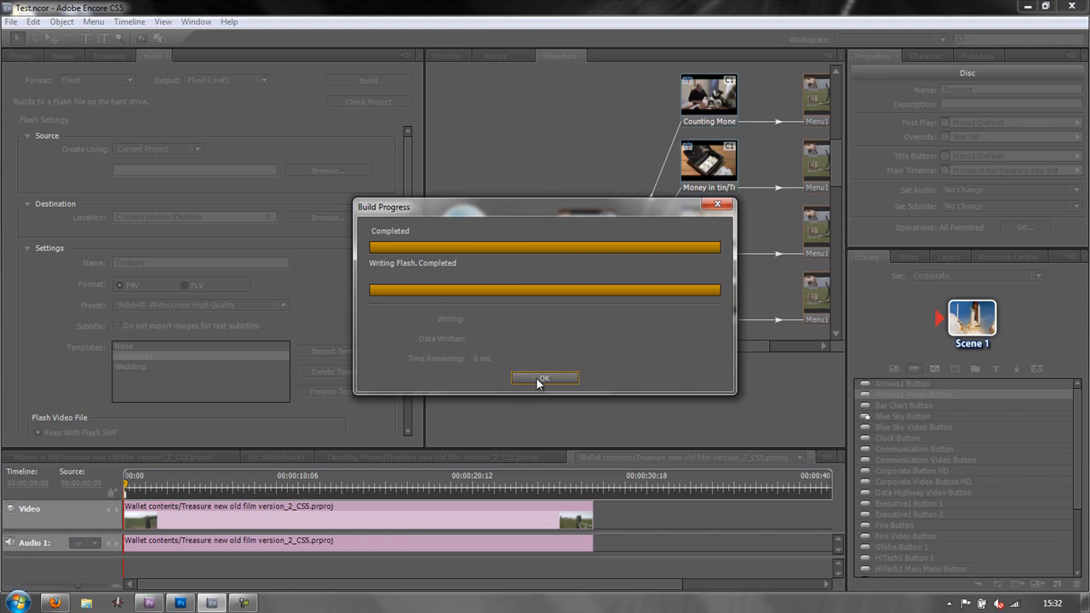
click(544, 378)
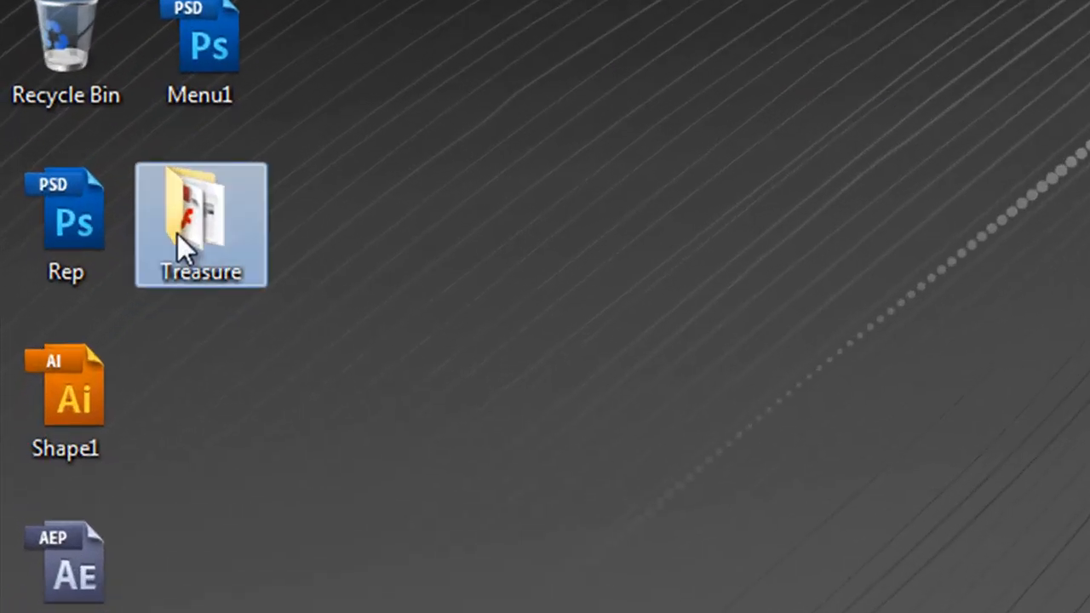
- Open the desktop Treasure folder and launch index.html in Firefox
double_click(200, 224)
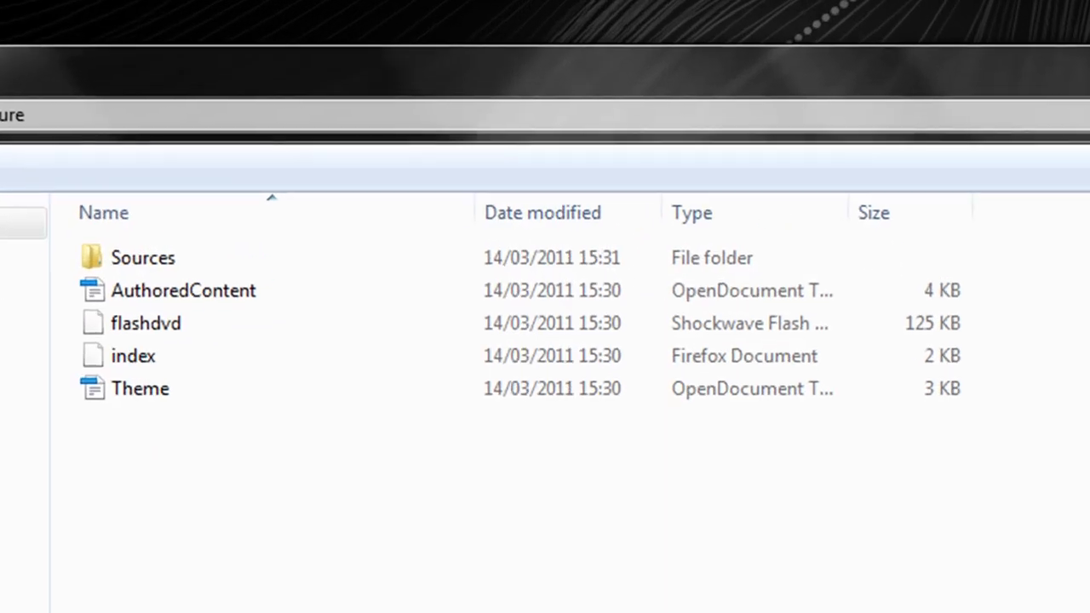
click(133, 356)
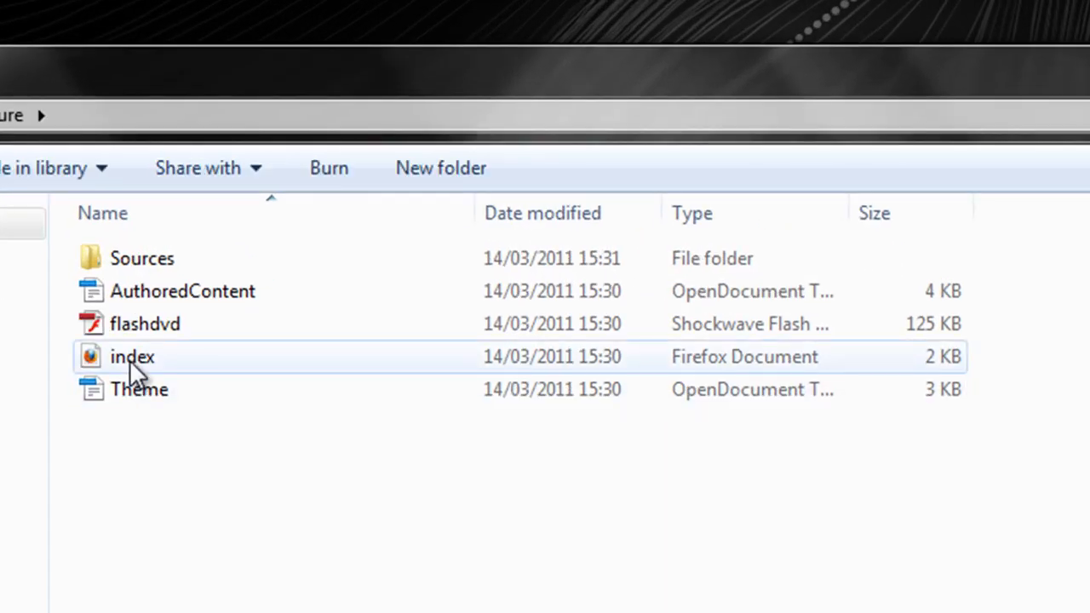
double_click(132, 356)
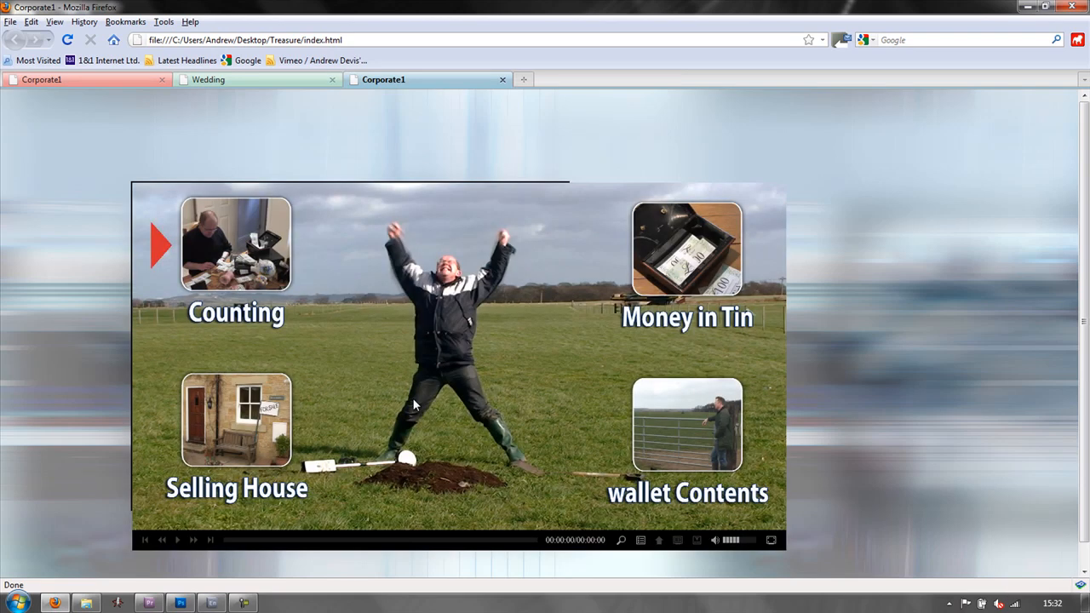
mouse_move(648, 230)
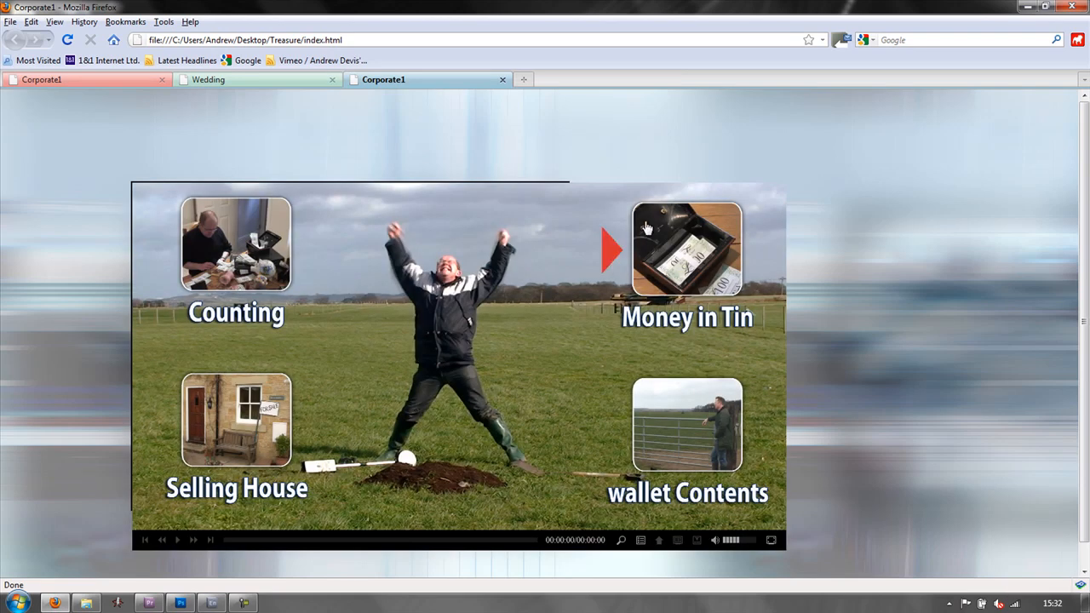
- Play the Money in Tin chapter from the Treasure Flash menu
click(687, 248)
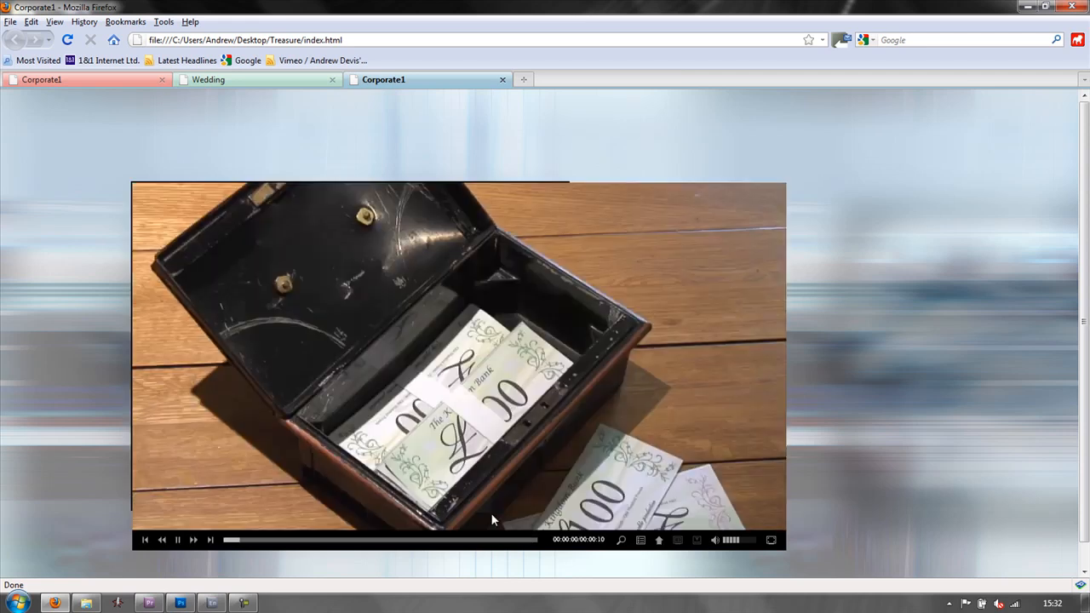
click(177, 539)
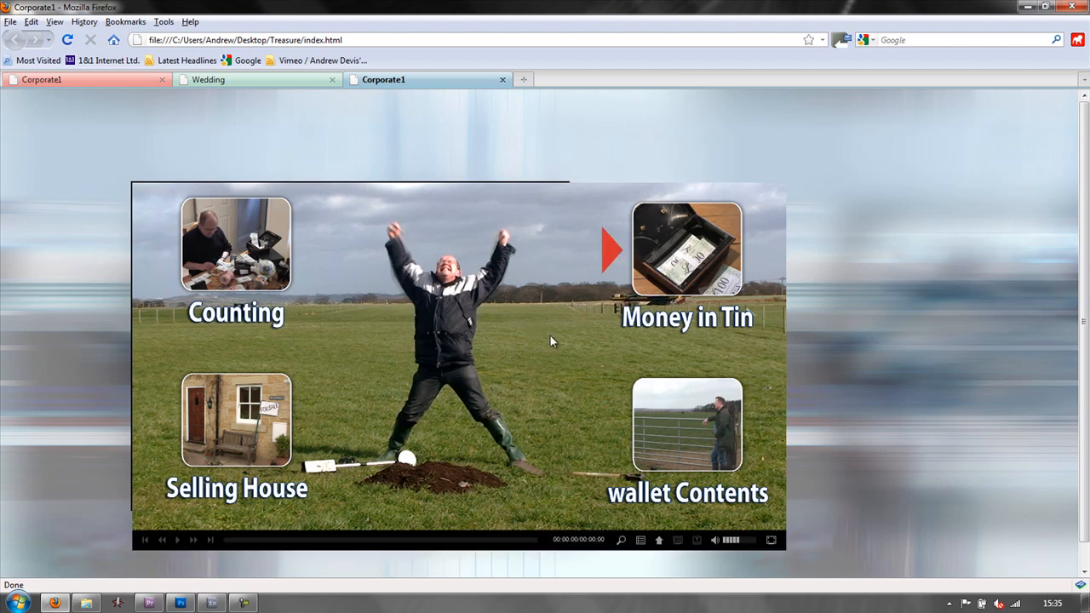
mouse_move(782, 230)
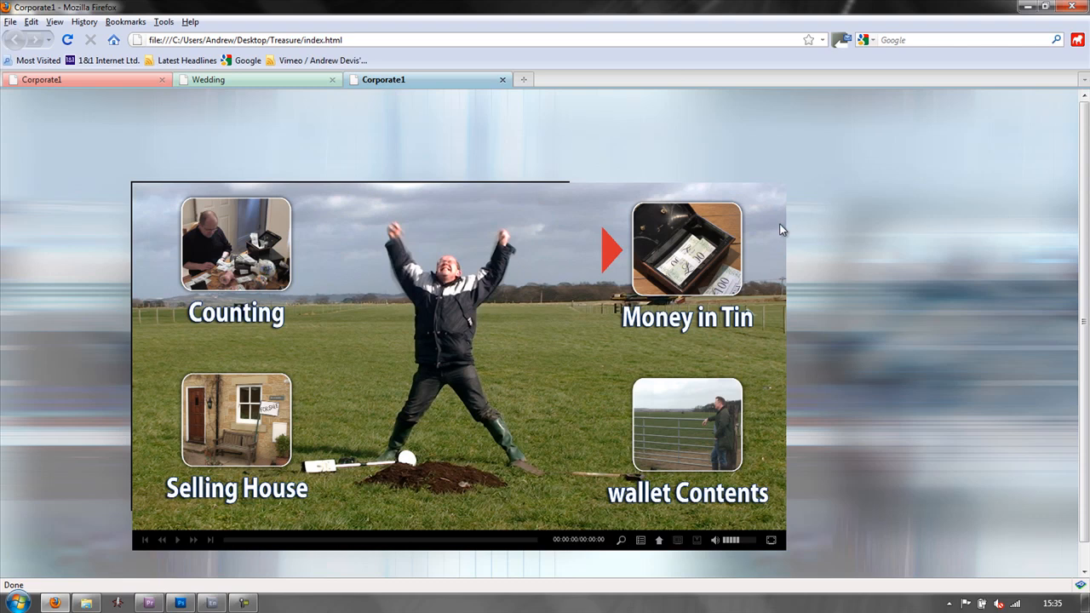
mouse_move(832, 232)
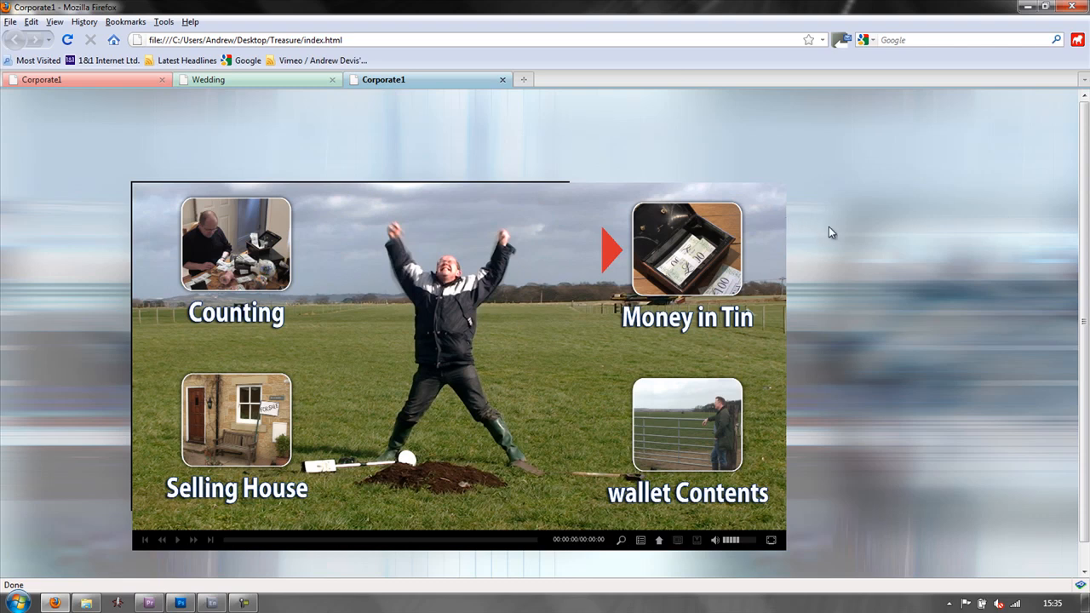